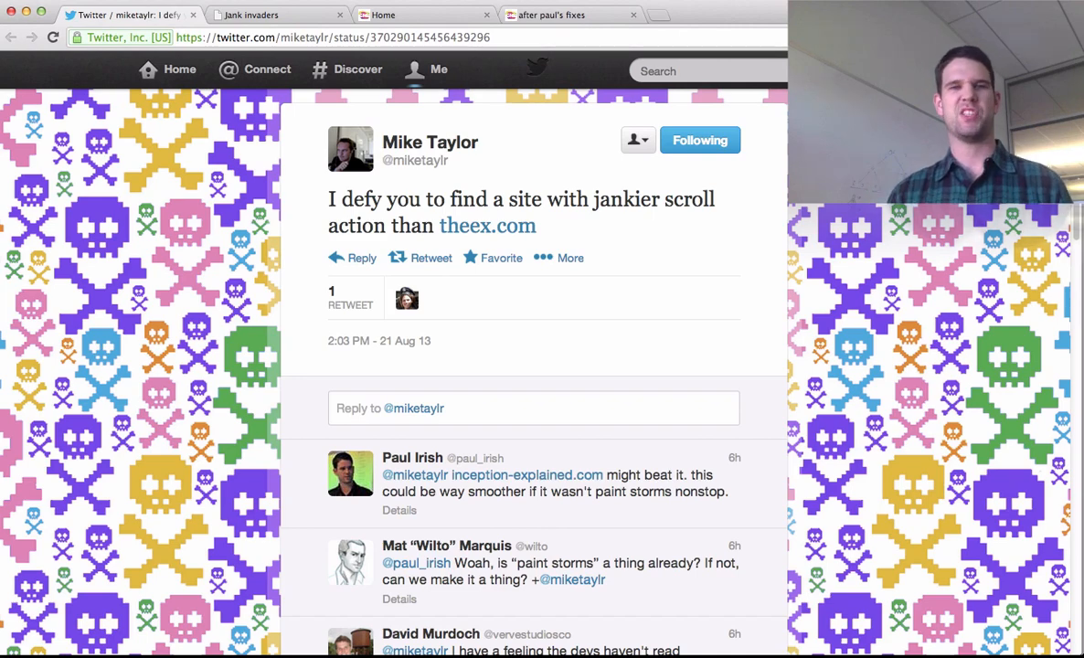
mouse_move(280, 75)
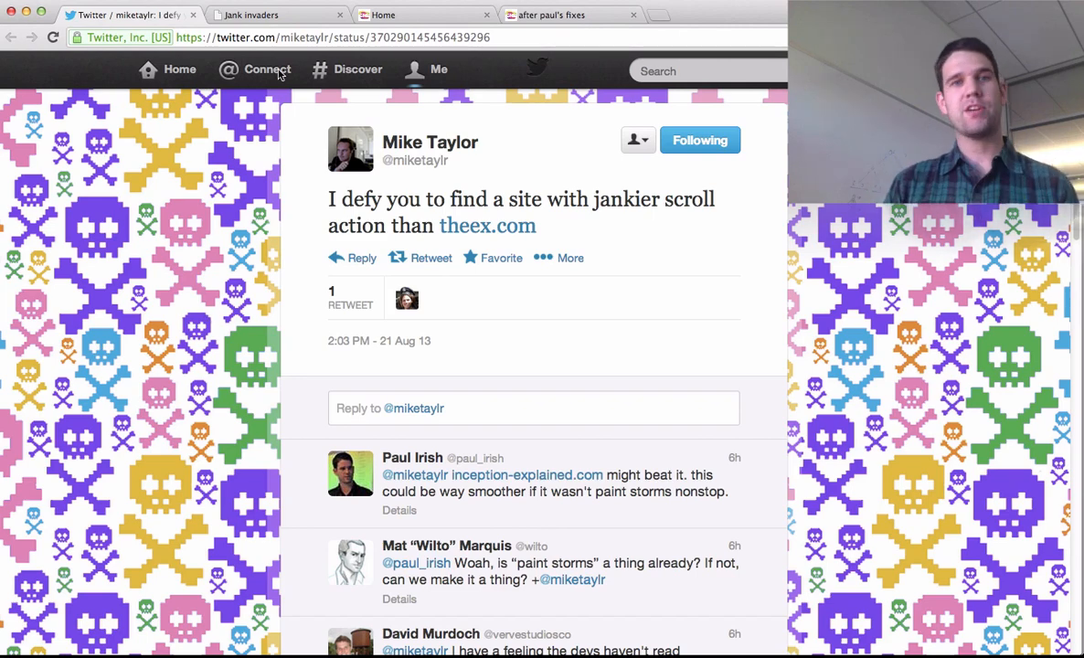
Step: Switch from the Twitter tweet about theex.com's janky scrolling to the Jank Invaders tab
left_click(252, 14)
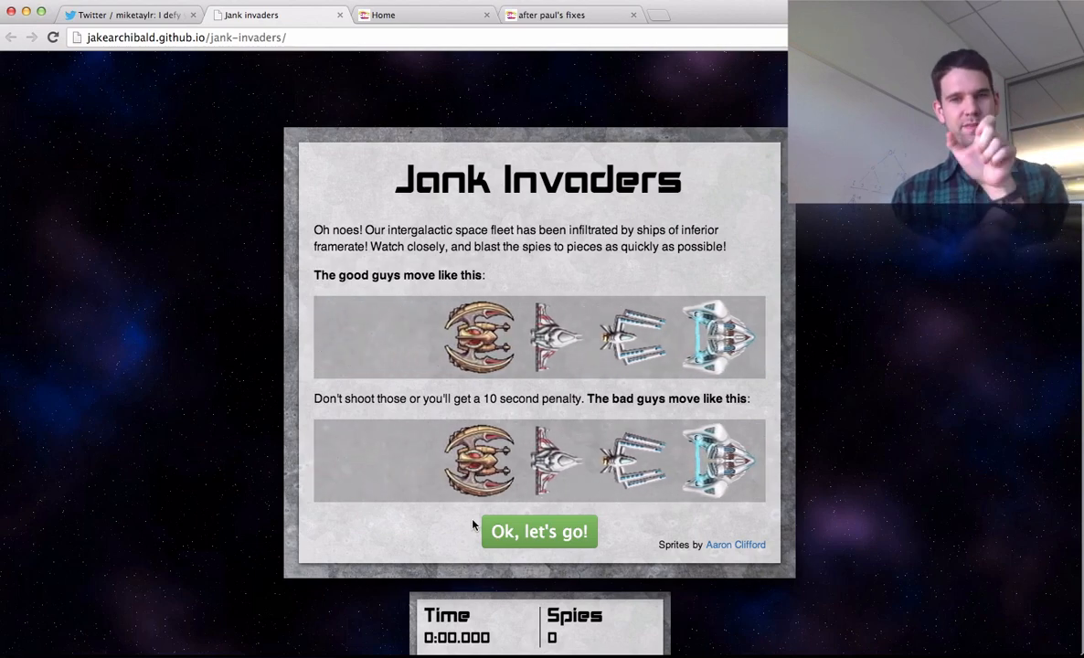
Step: Close the Jank Invaders tab, leaving the theex.com Home tab active
left_click(539, 532)
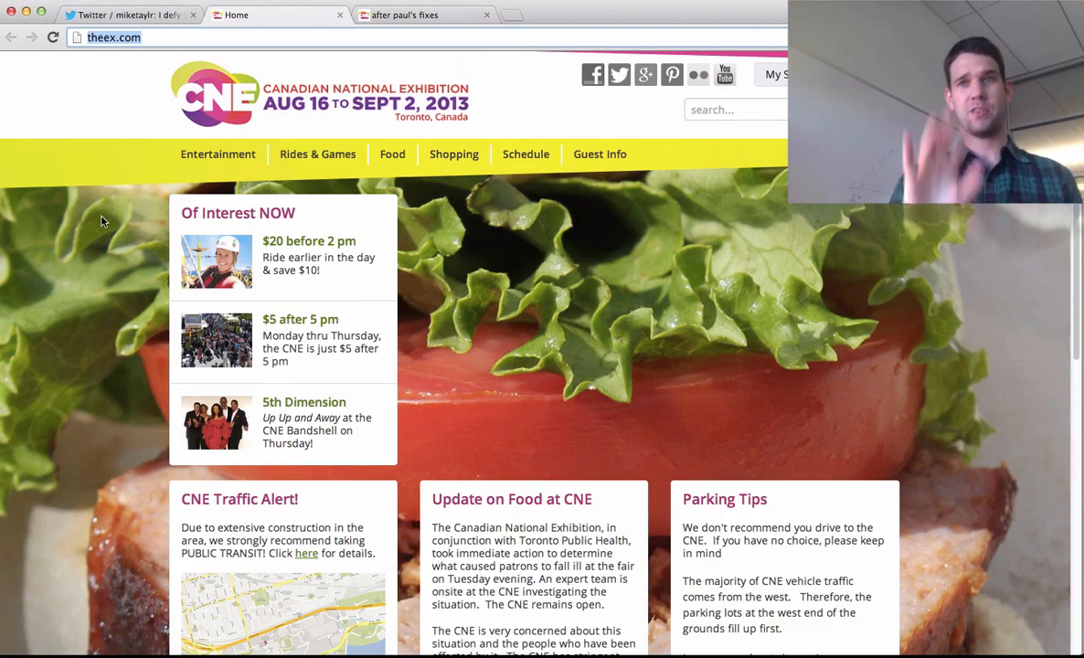
Step: Scroll the theex.com home page down and back up to observe its scrolling
scroll("down", 3)
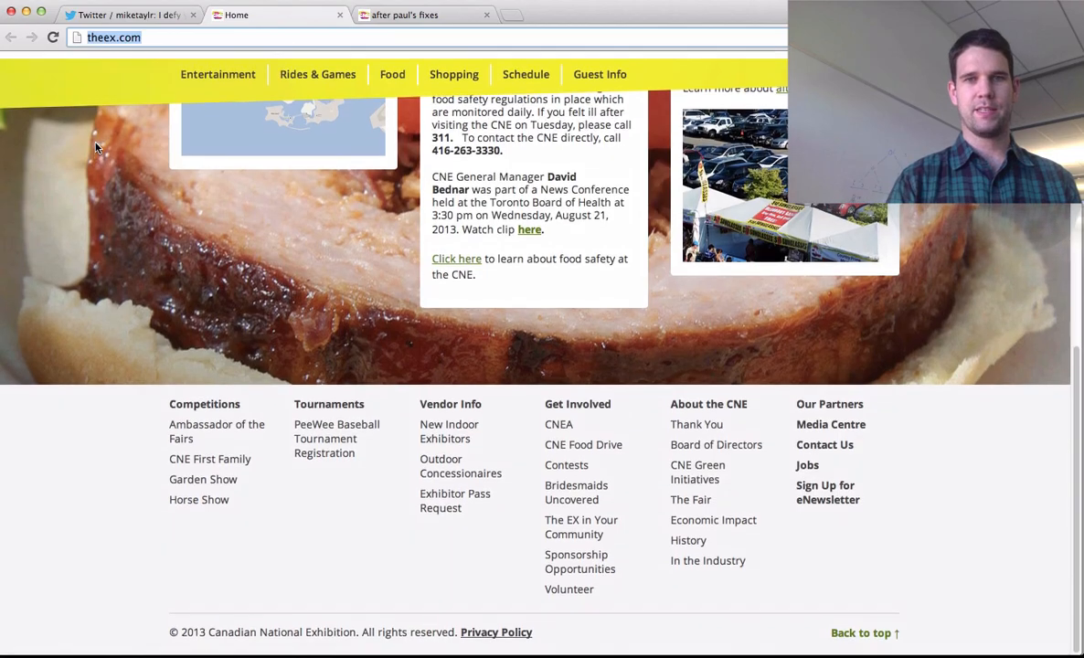
scroll("up", 3)
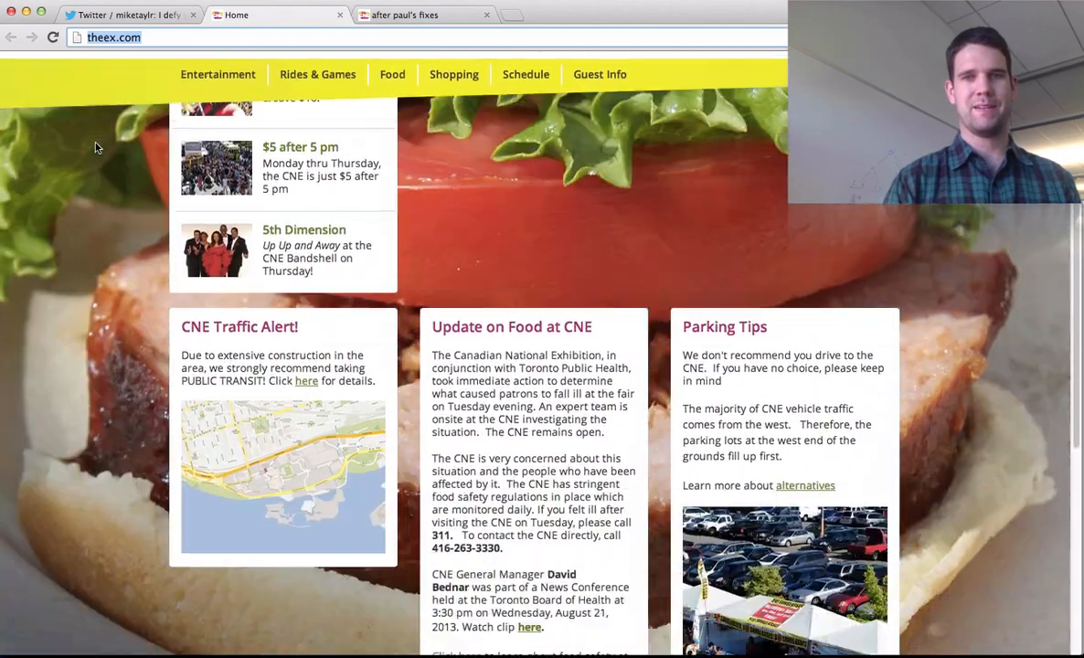
scroll("up", 3)
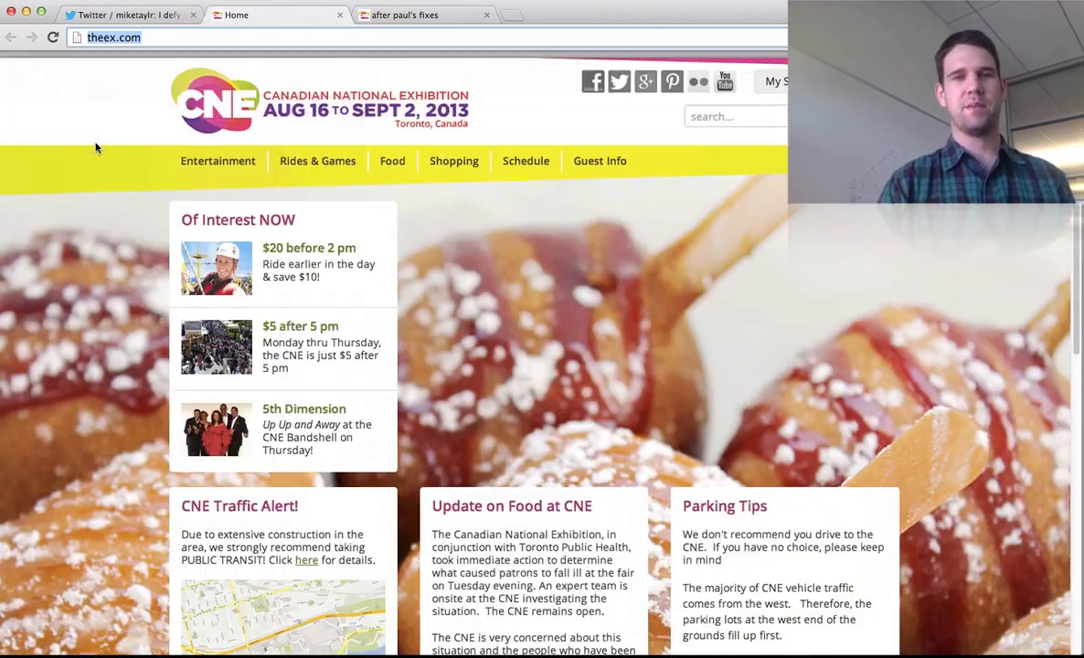
scroll("down", 3)
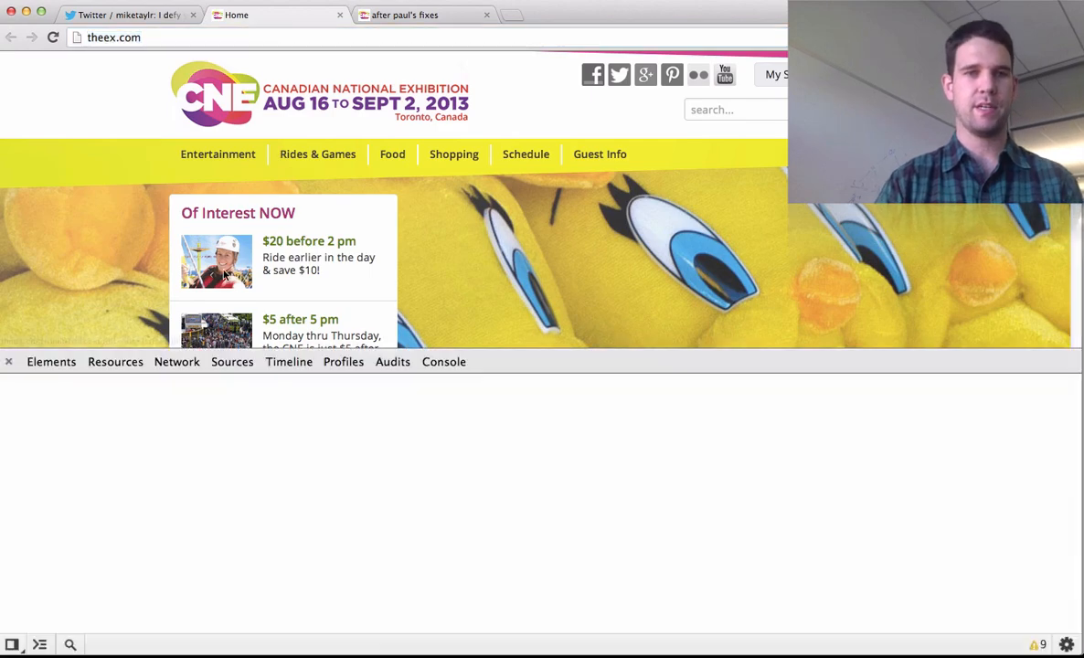
Step: Open the Frames timeline, glance at the after-Paul's-fixes version, then return to the original page
left_click(289, 361)
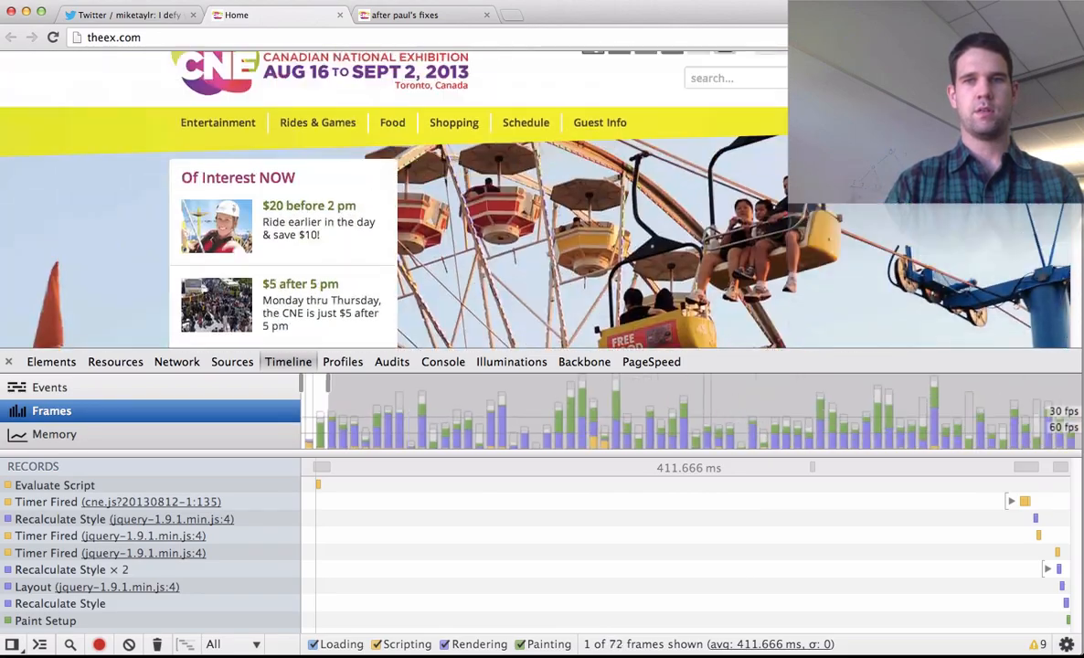
left_click(9, 361)
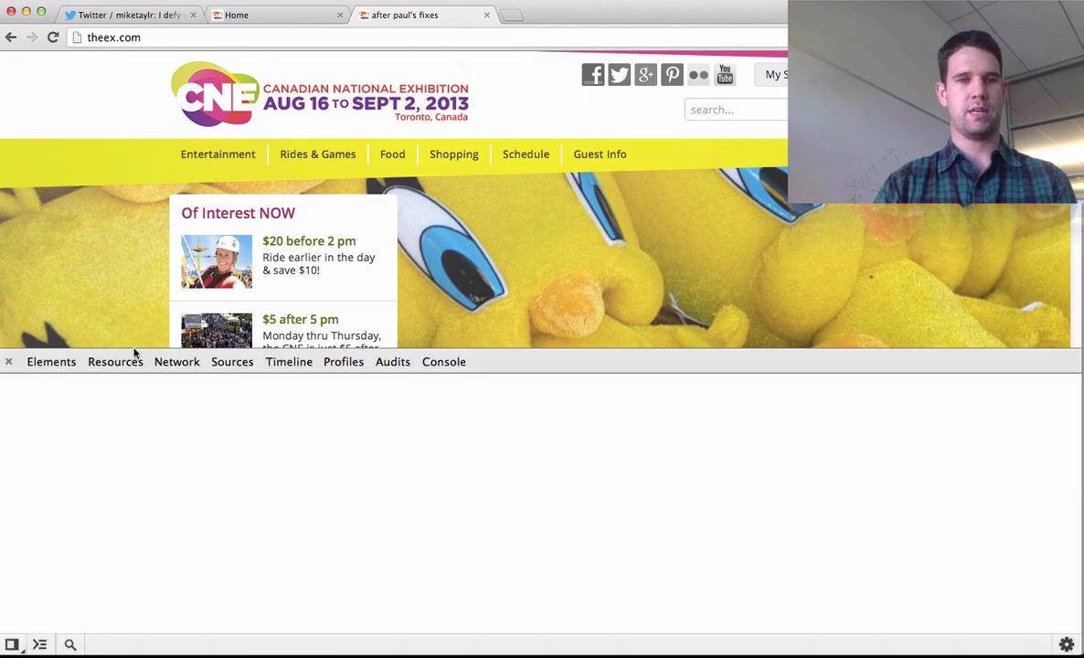
left_click(289, 362)
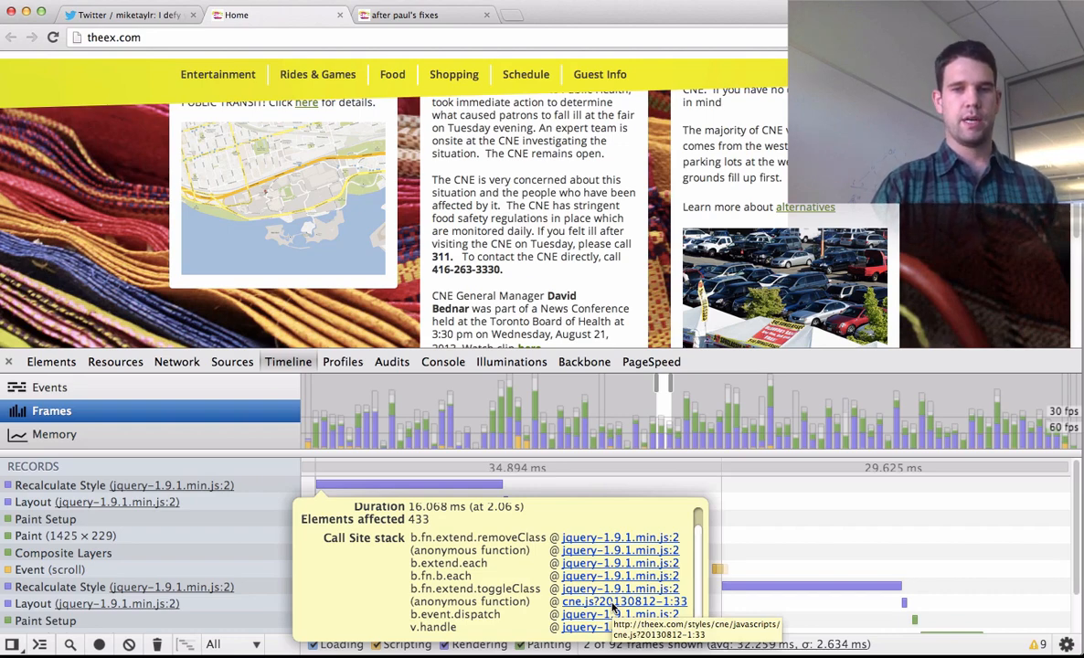
Step: Open cne.js from the call stack and highlight the toggleClass calls on line 33
left_click(232, 361)
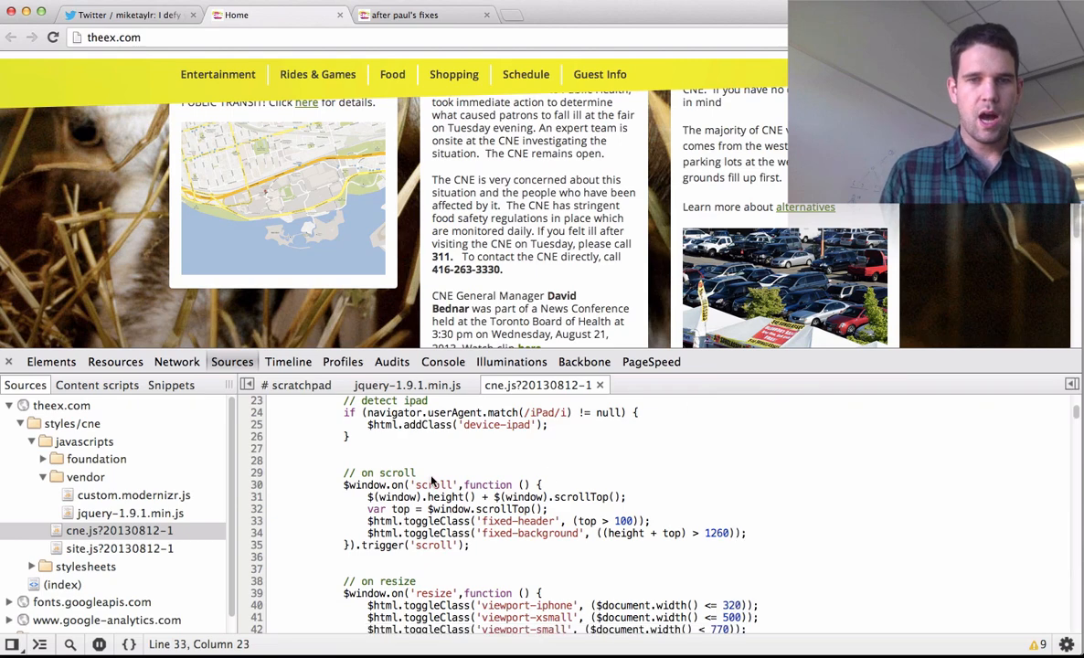
left_click_drag(434, 484, 512, 533)
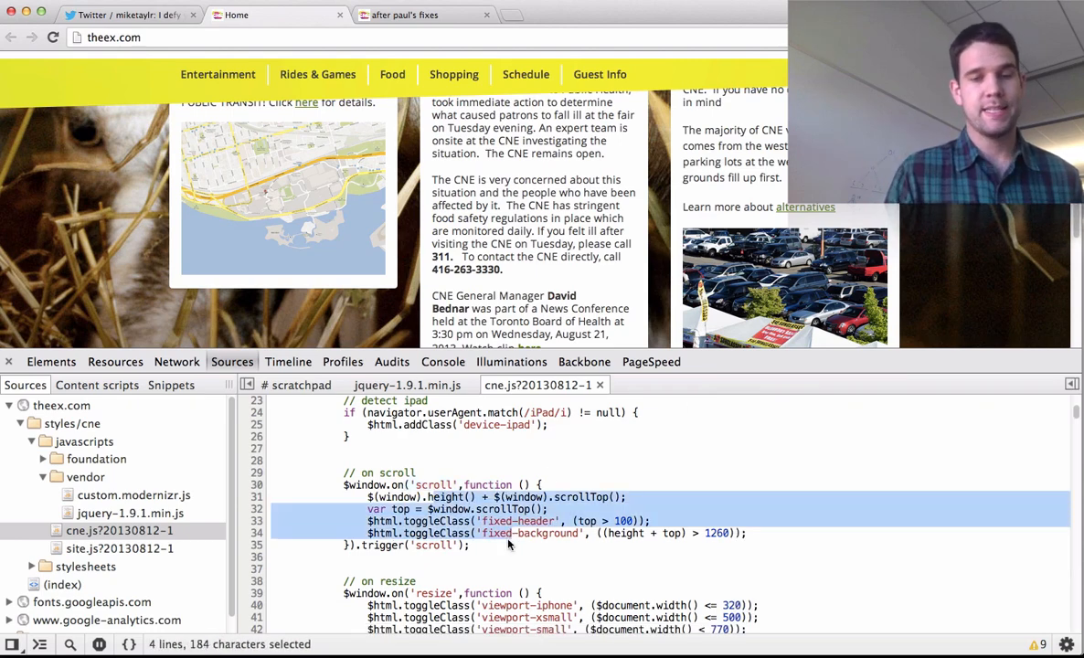
left_click(423, 533)
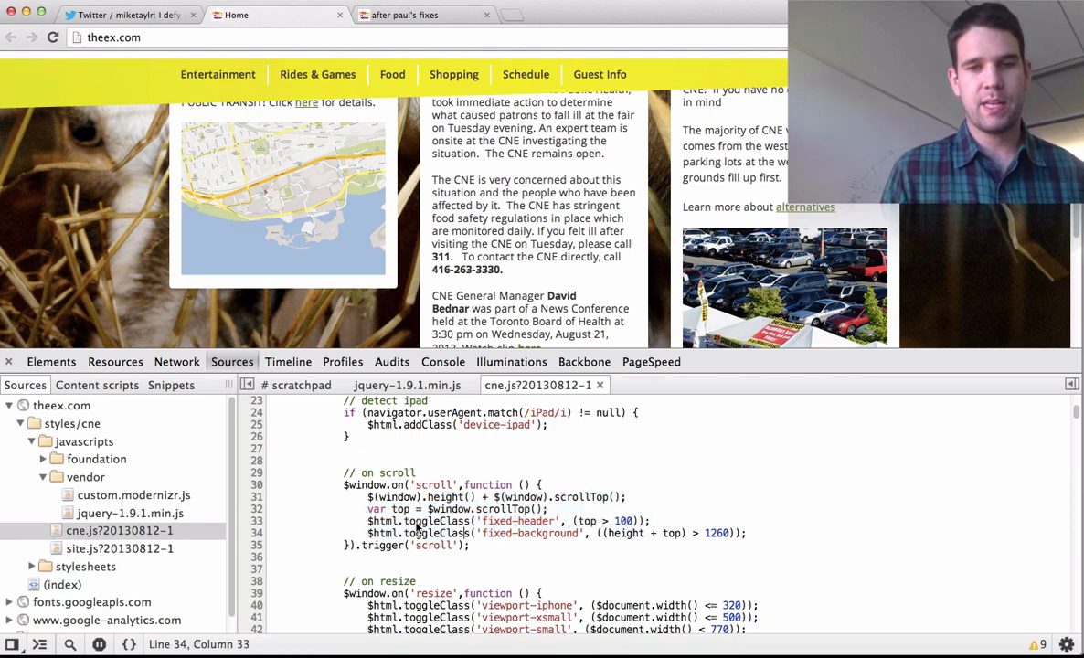
double_click(442, 520)
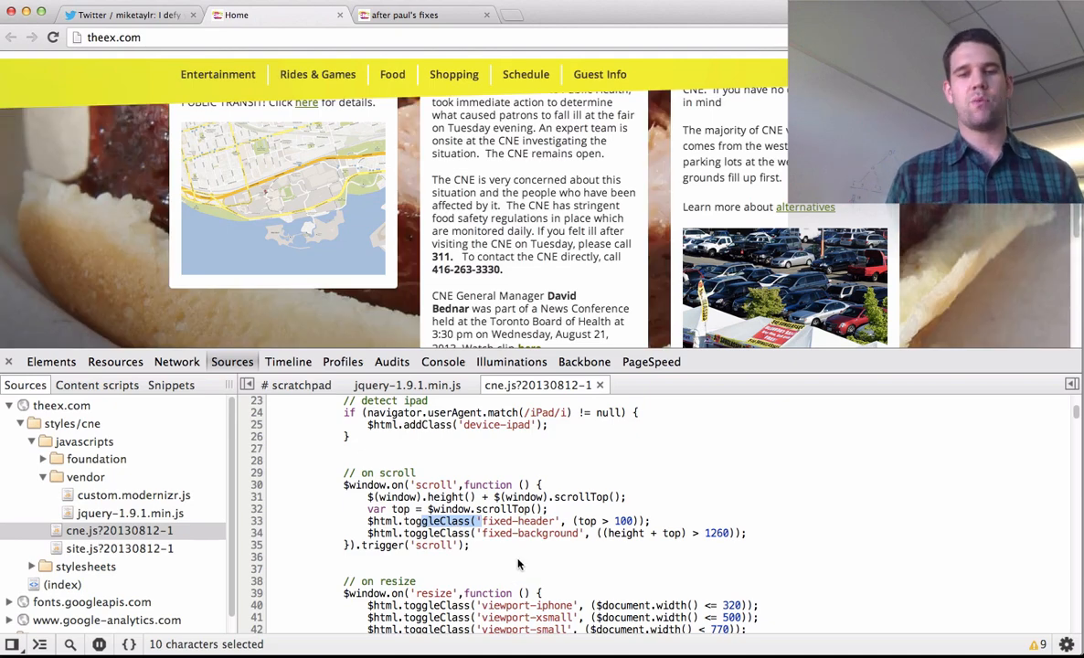
mouse_move(392, 533)
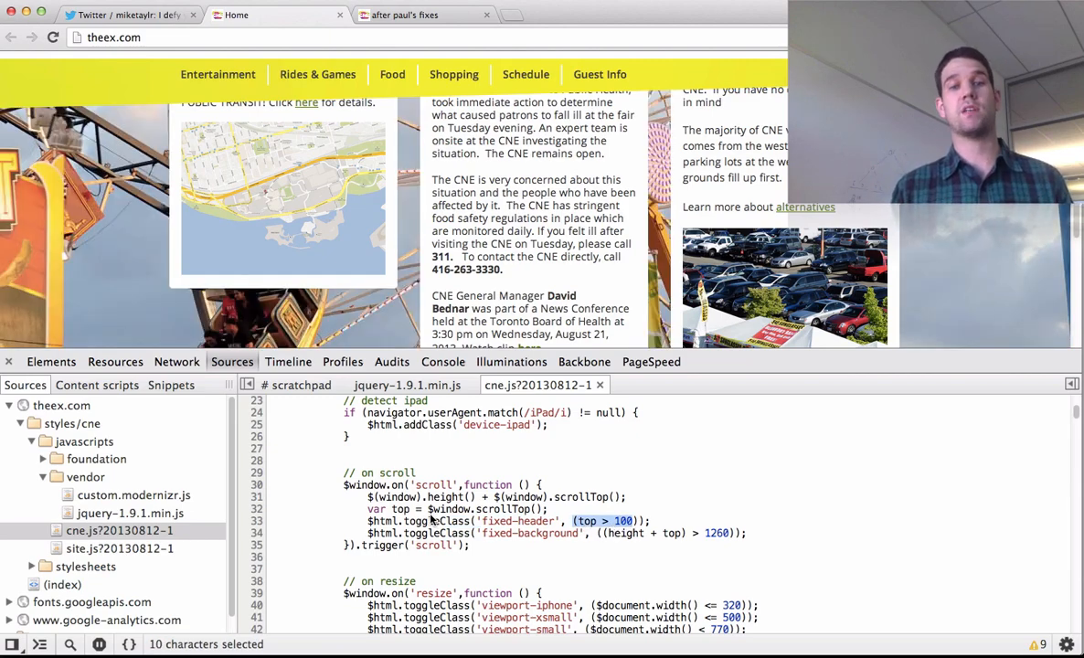
left_click(492, 533)
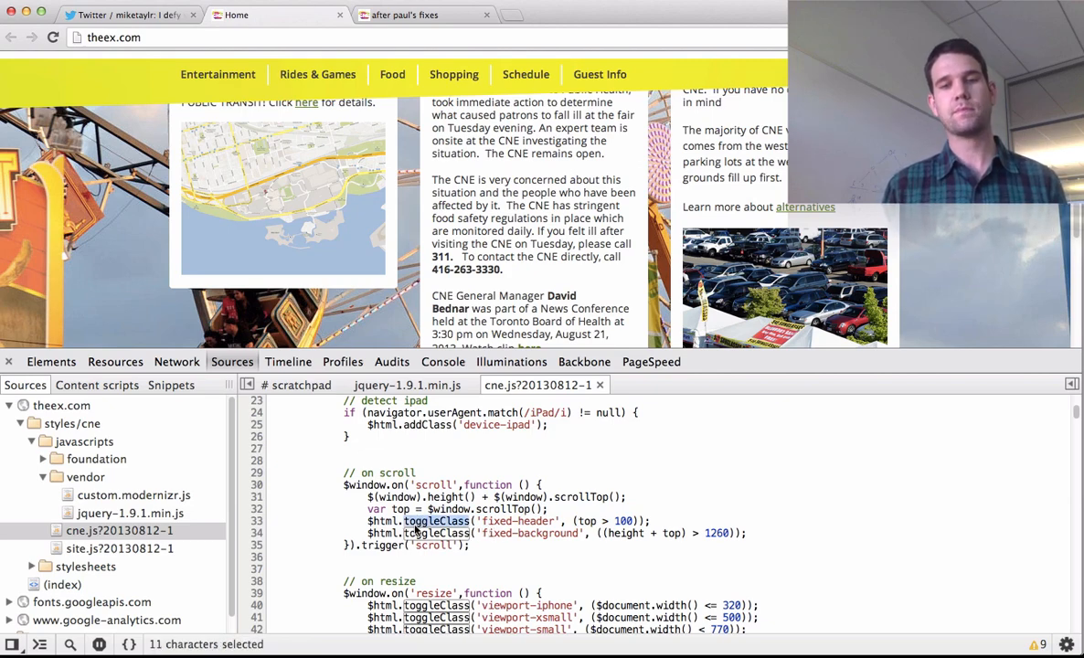
left_click(419, 521)
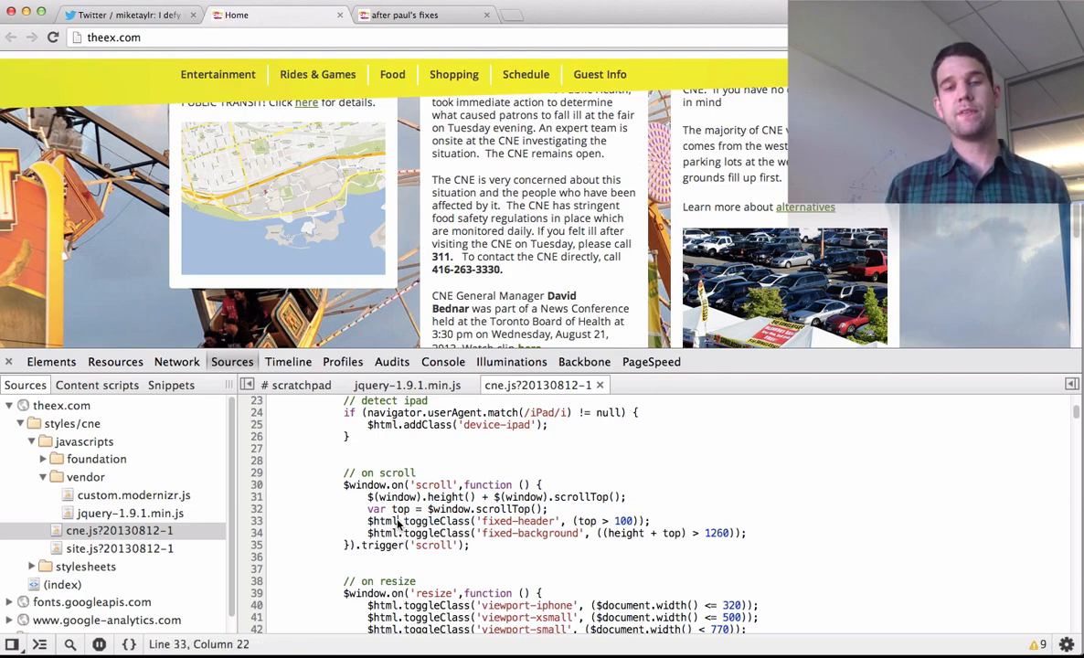
Step: Rewrite both toggles on lines 33–34 as $html[0].classList.toggle(...) and save cne.js
type("[0]")
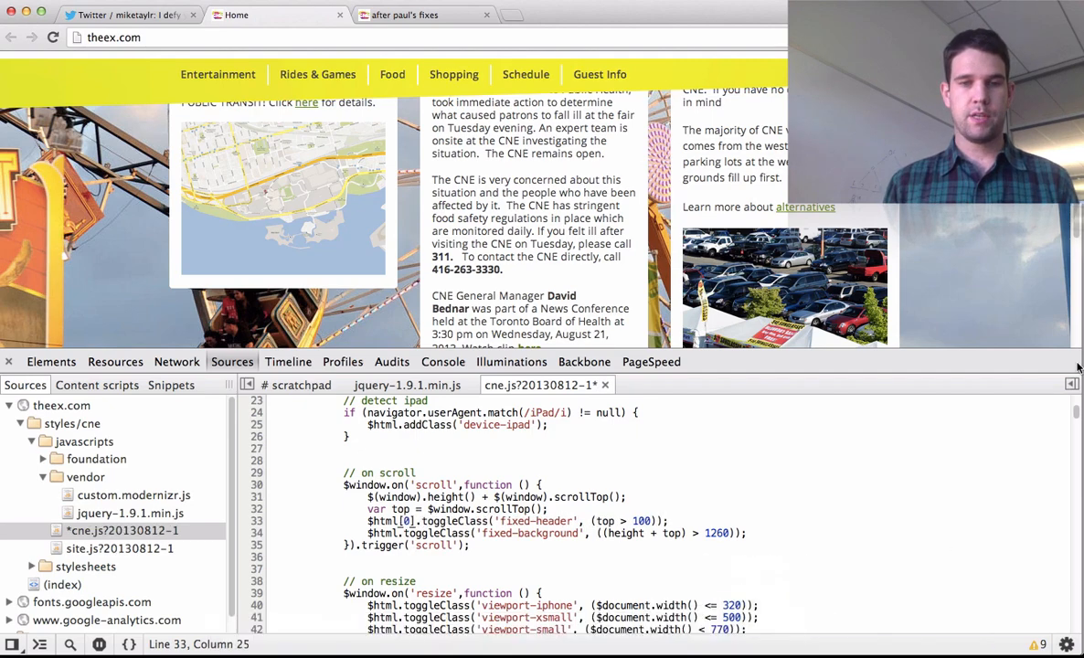
type(".classList.")
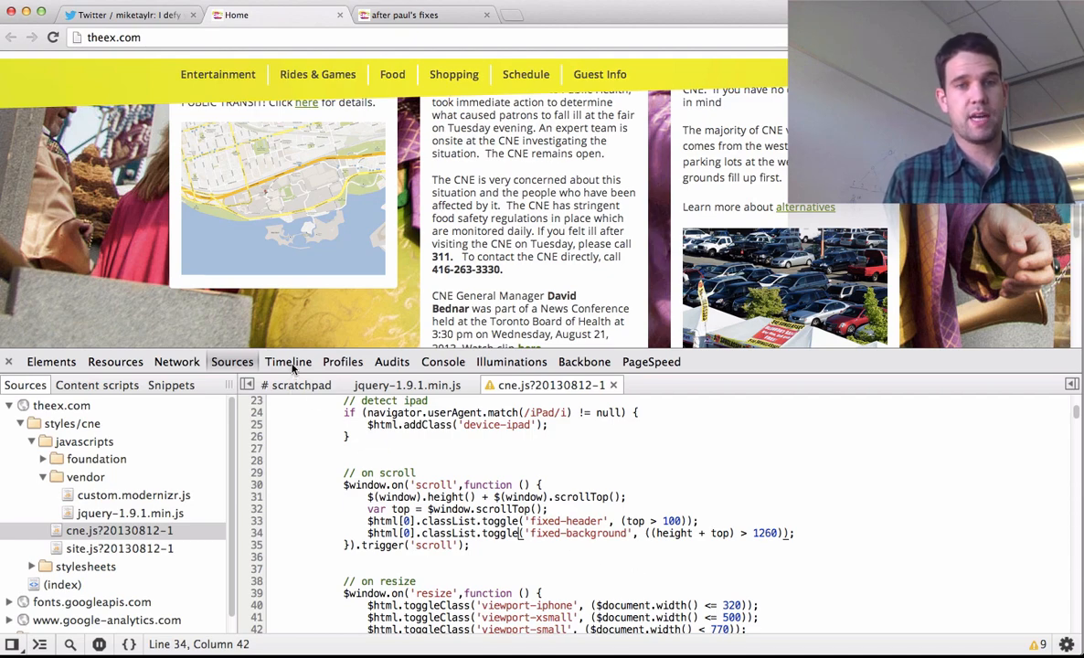
Step: Record a new Frames timeline of scrolling after the cne.js edit, showing mostly Paint records
left_click(289, 362)
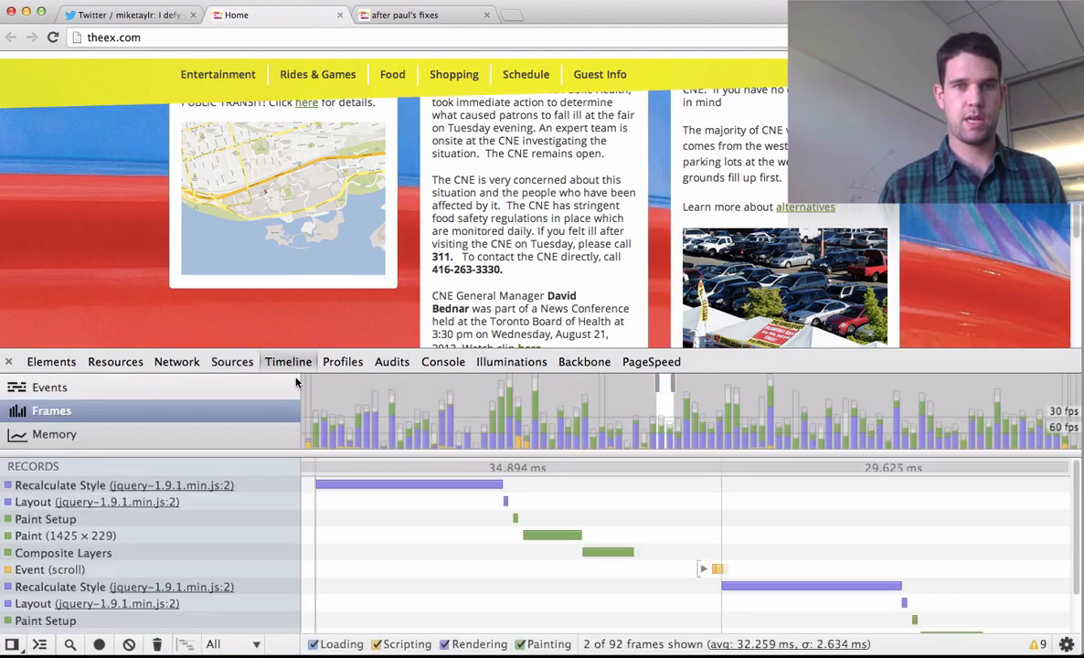
left_click(99, 645)
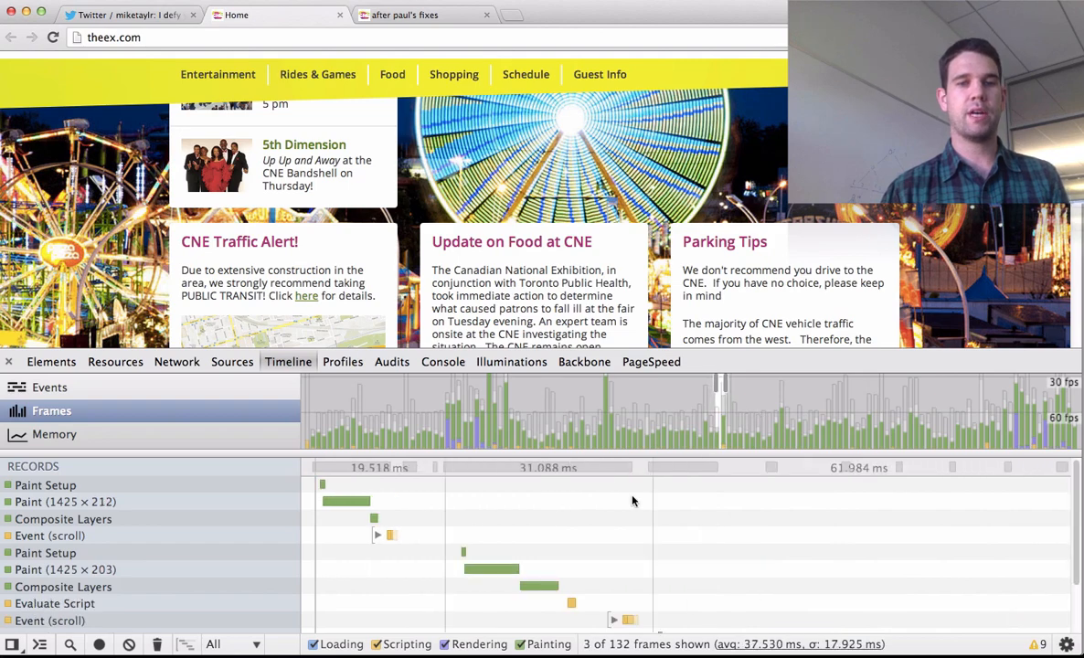
mouse_move(491, 569)
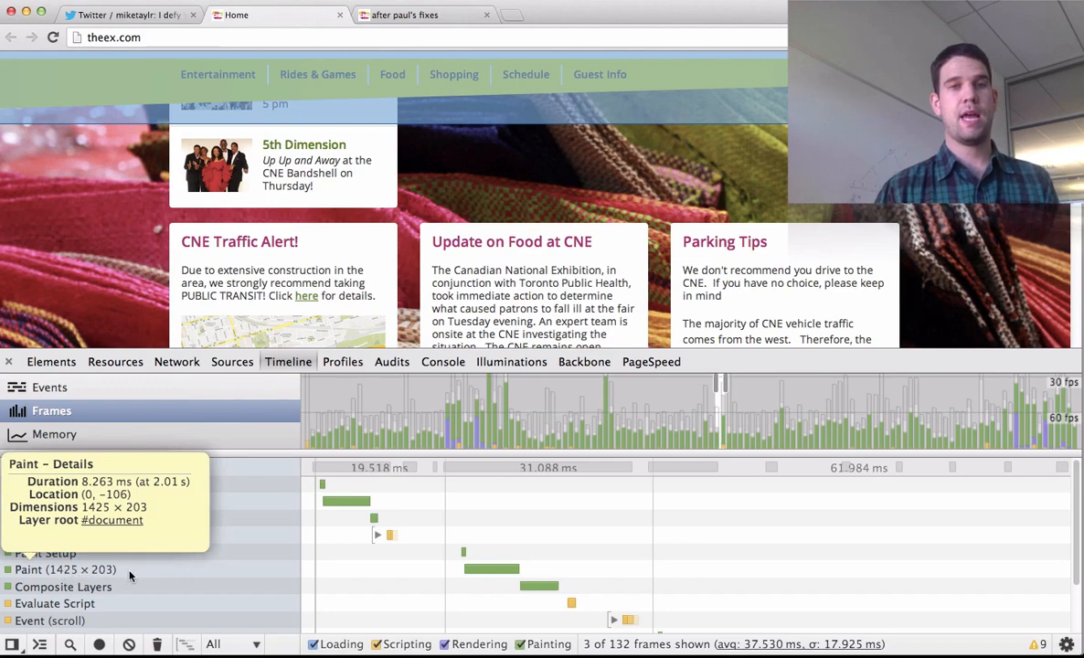
mouse_move(156, 503)
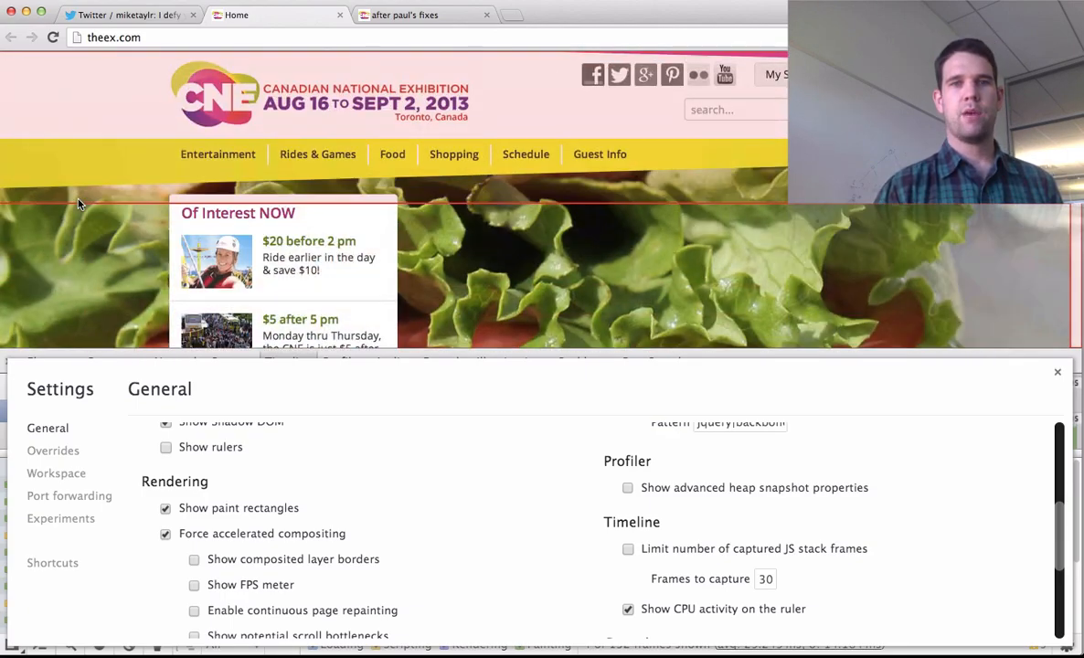
Step: Turn on 'Show paint rectangles' in the DevTools Rendering settings
scroll("down", 3)
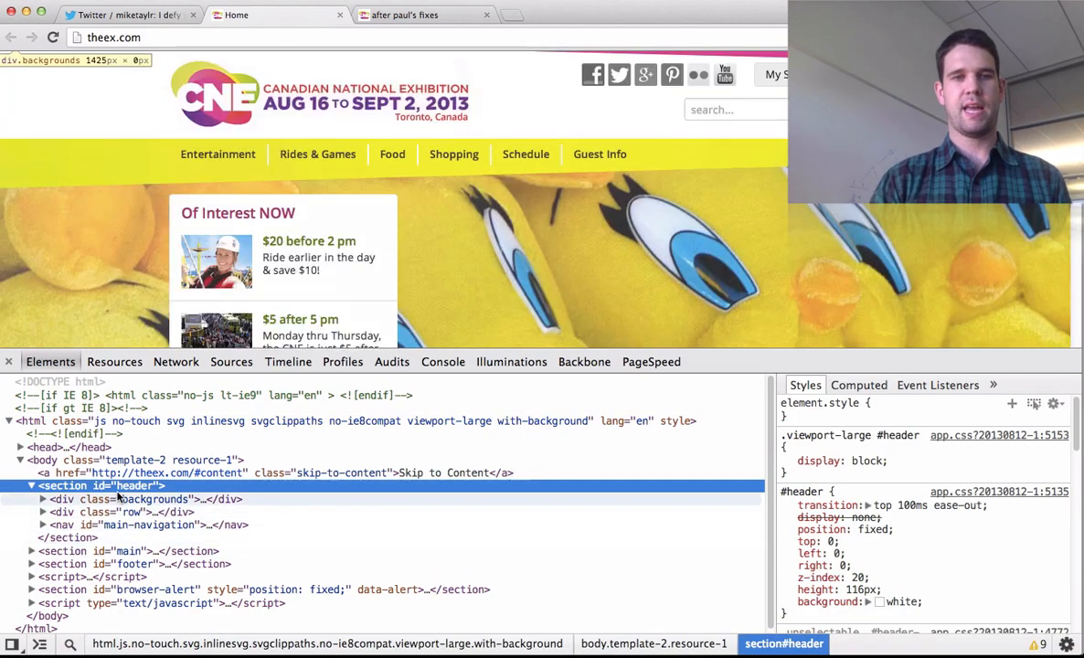
Step: Swap top: -106px for -webkit-transform: translateY(-106px), transition -webkit-transform, and add translateZ(0)
scroll("down", 3)
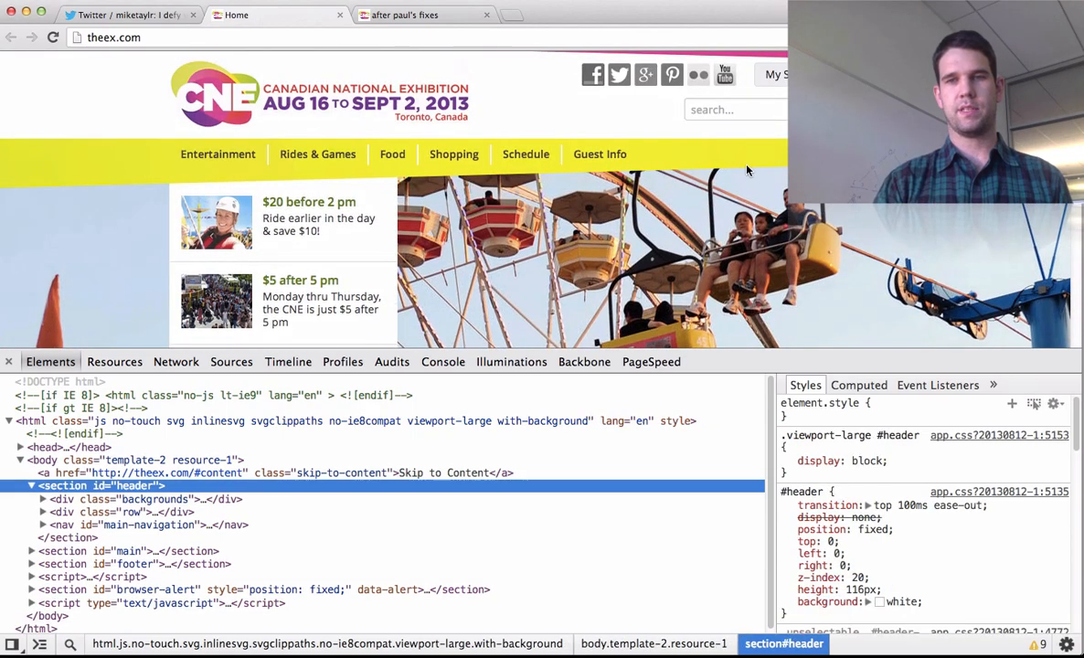
left_click(937, 384)
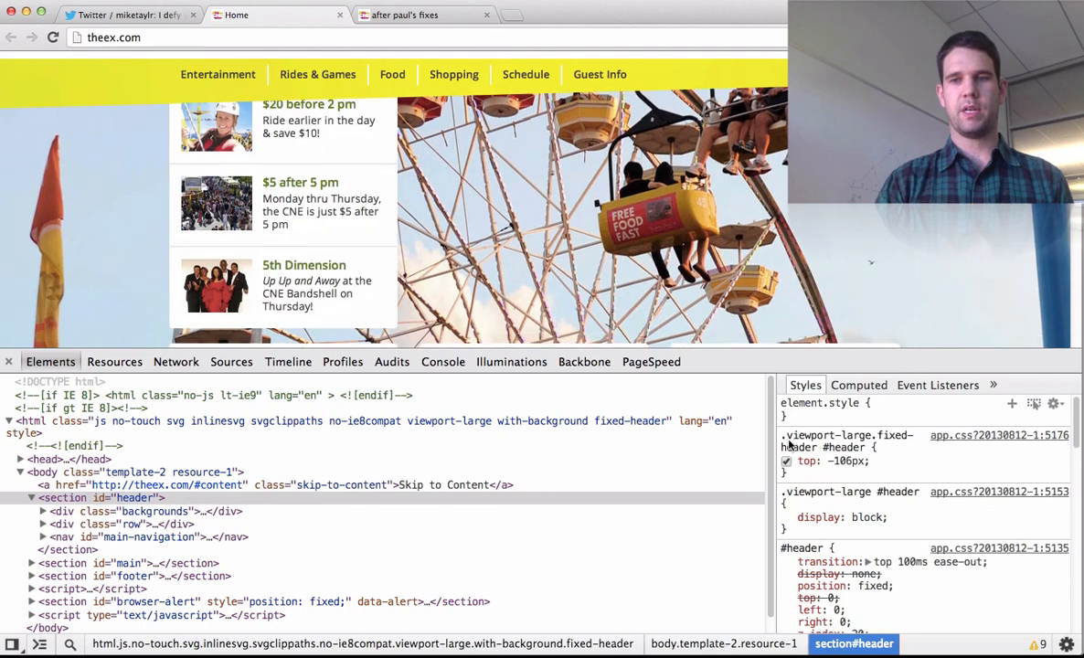
mouse_move(867, 461)
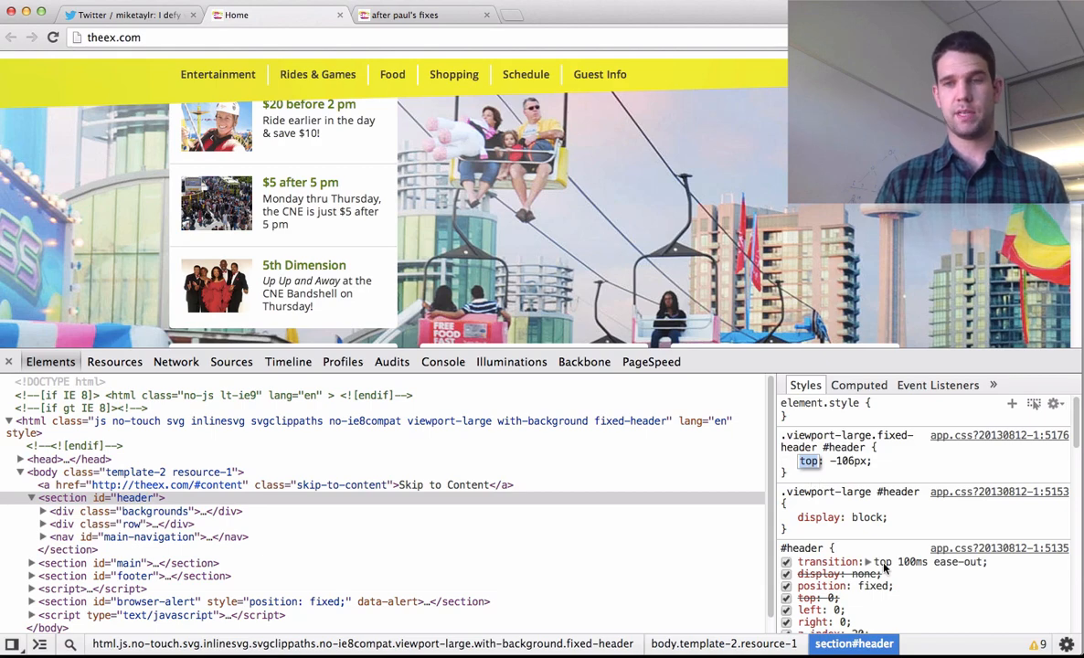
type("-webkit-transform")
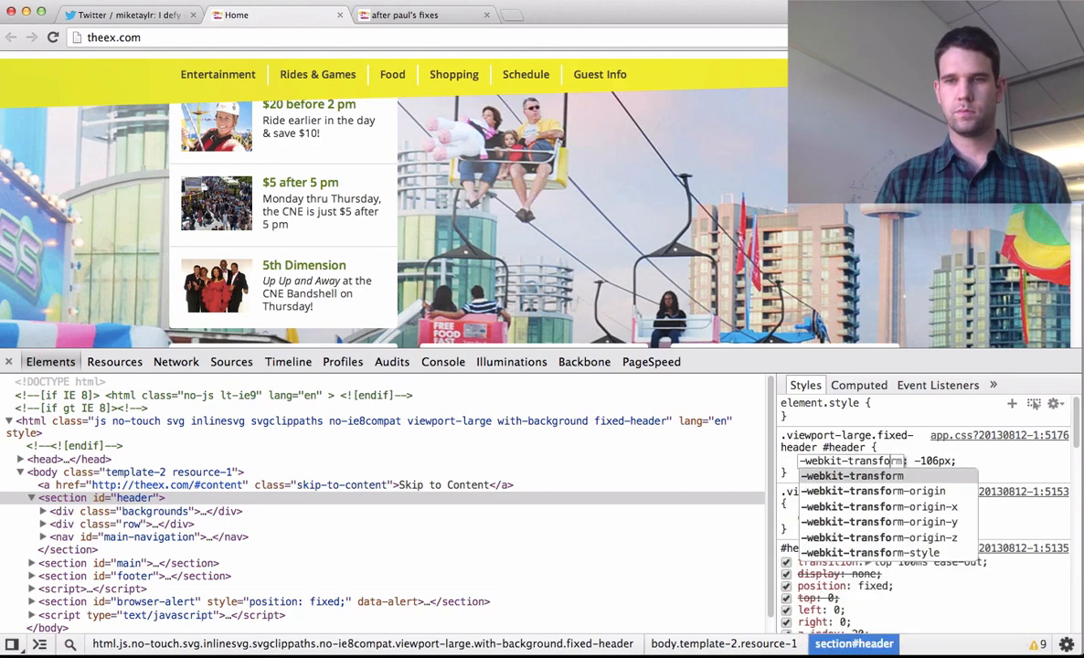
key("Enter")
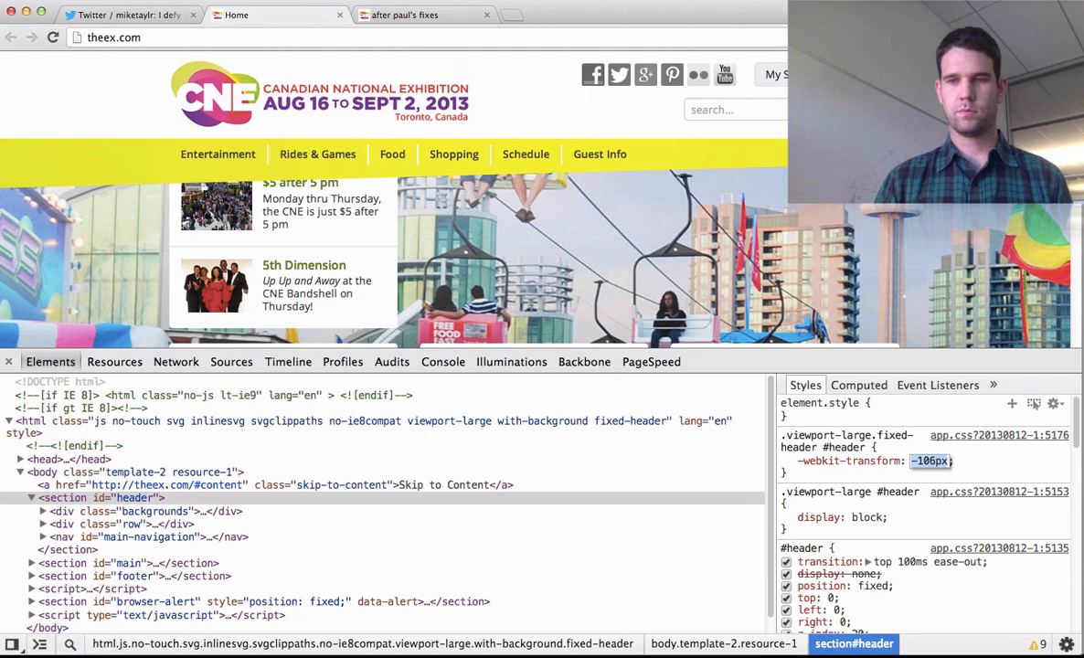
type("translateY(")
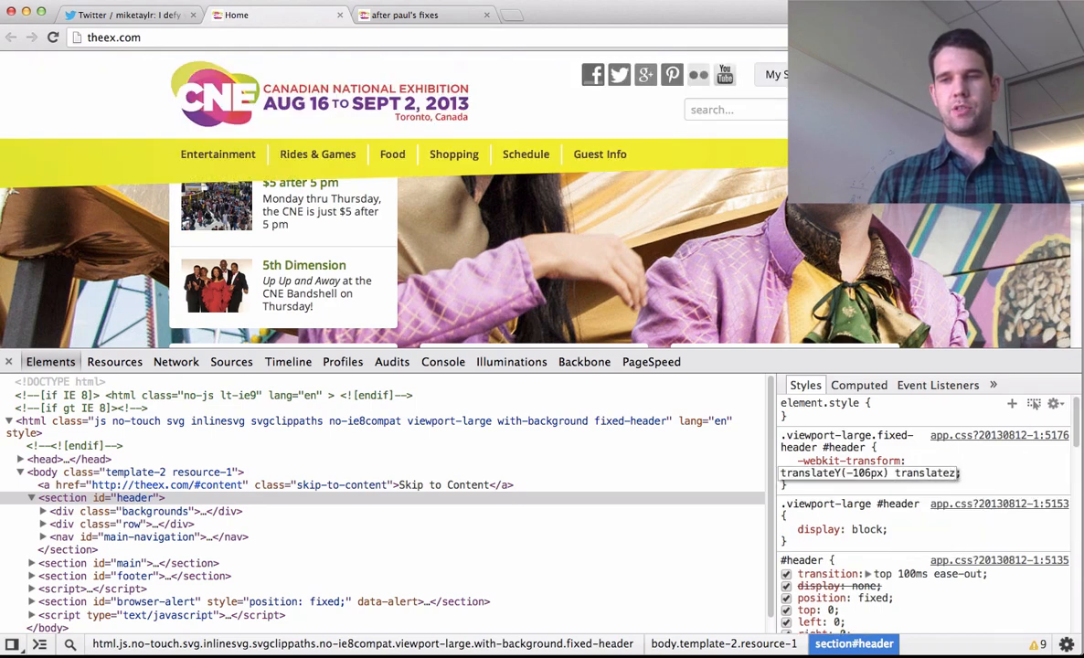
type("translateZ(0);")
left_click(894, 573)
type("-webkit-transform")
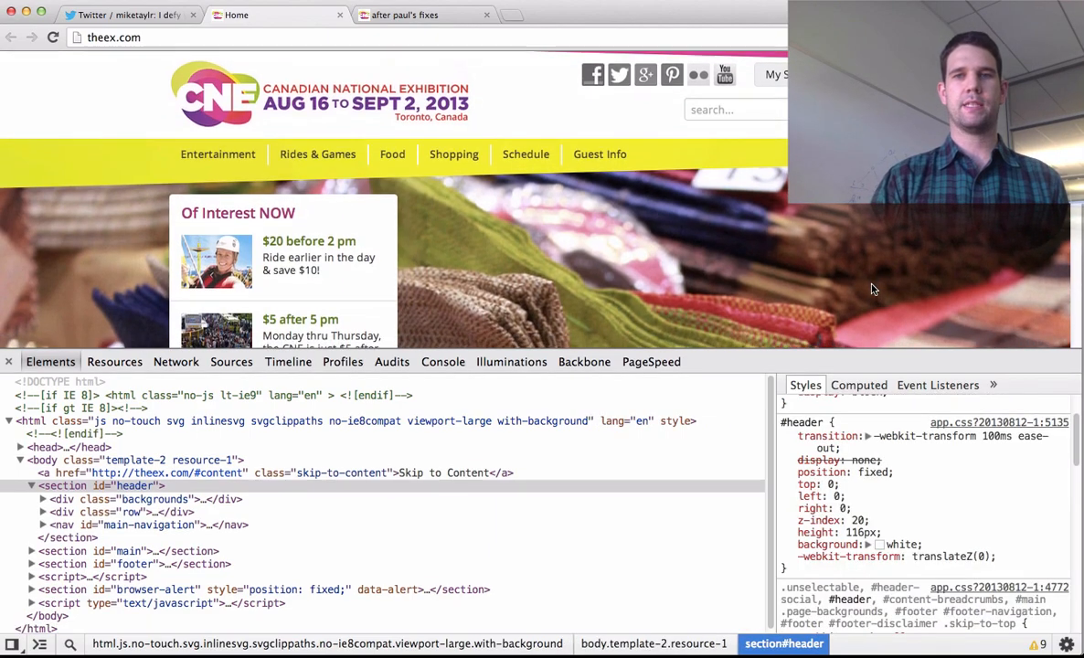
Step: Record a Frames timeline of scrolling with the transform-based header, and open DevTools Settings
scroll("down", 3)
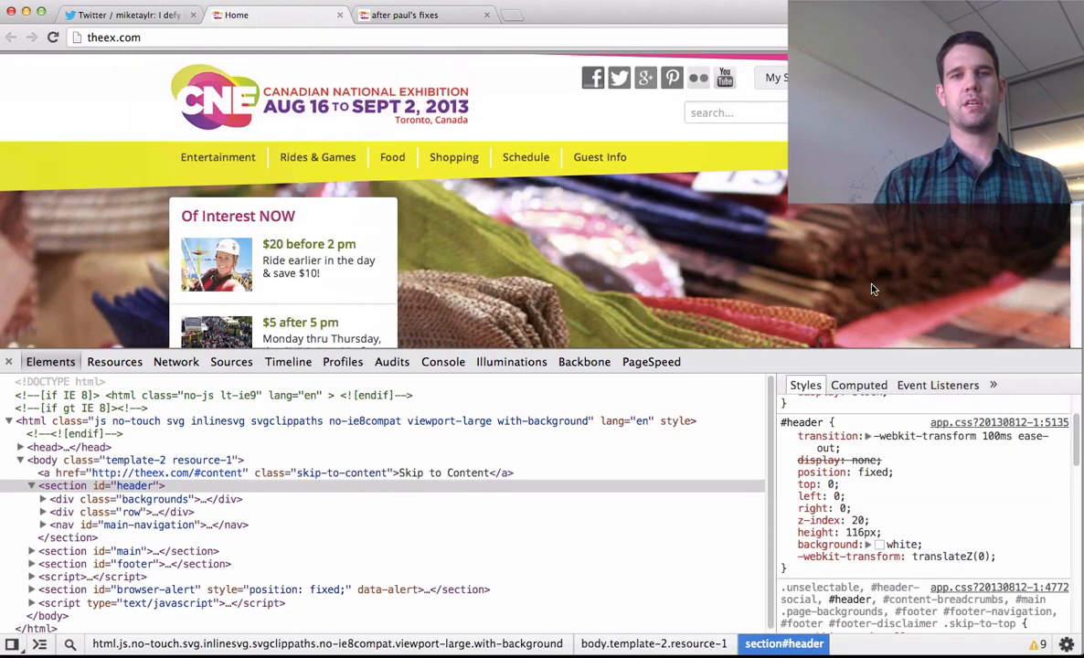
scroll("down", 3)
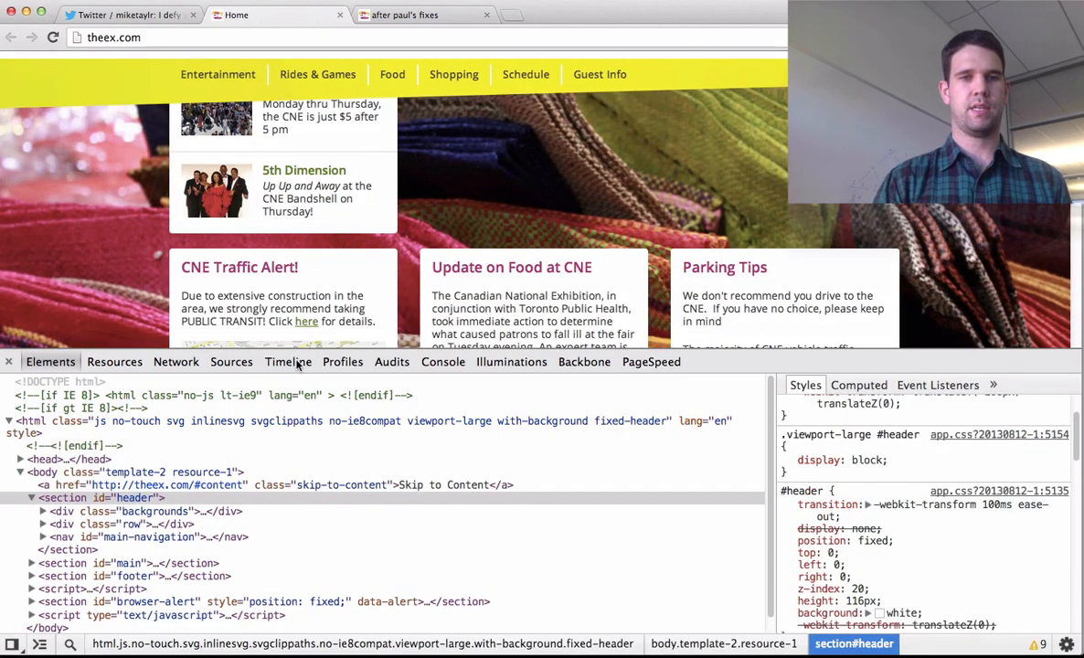
left_click(288, 361)
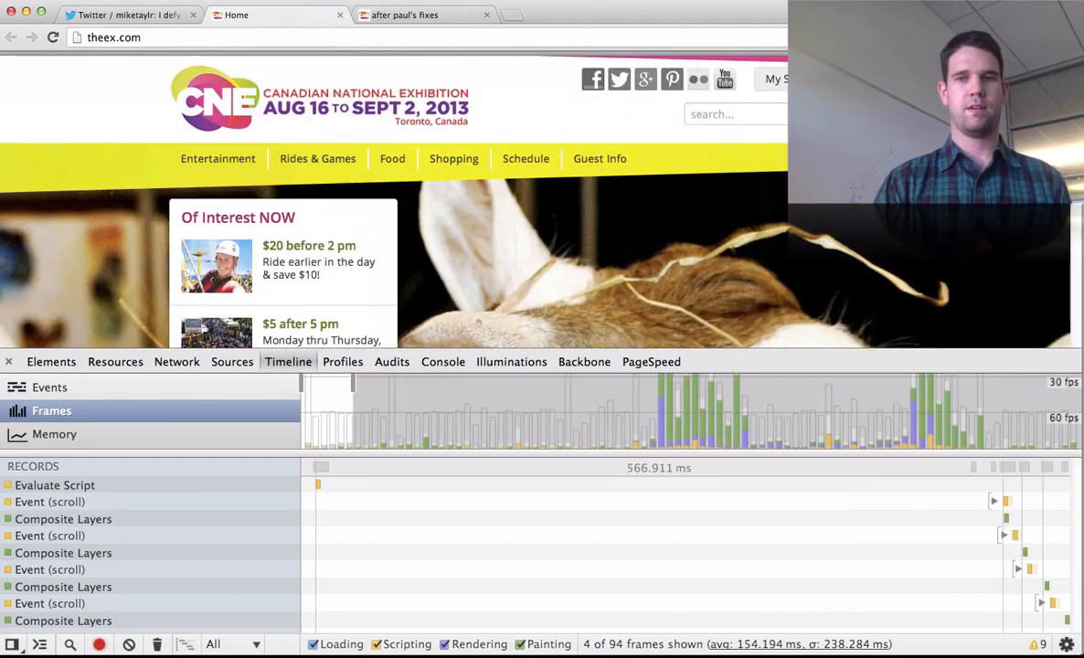
scroll("down", 3)
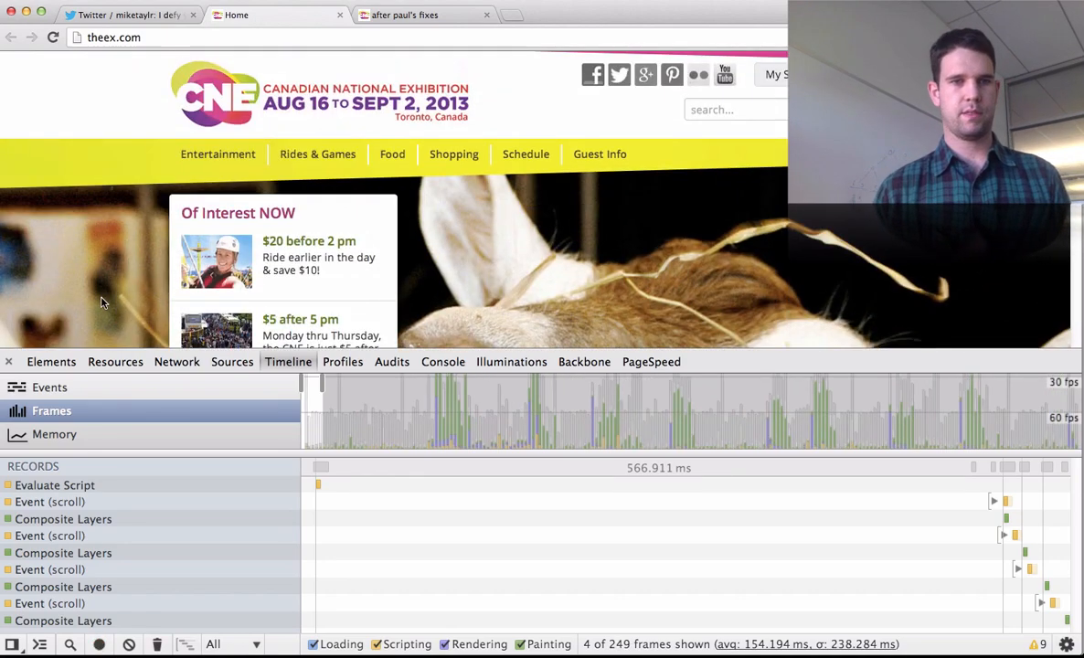
left_click(1066, 644)
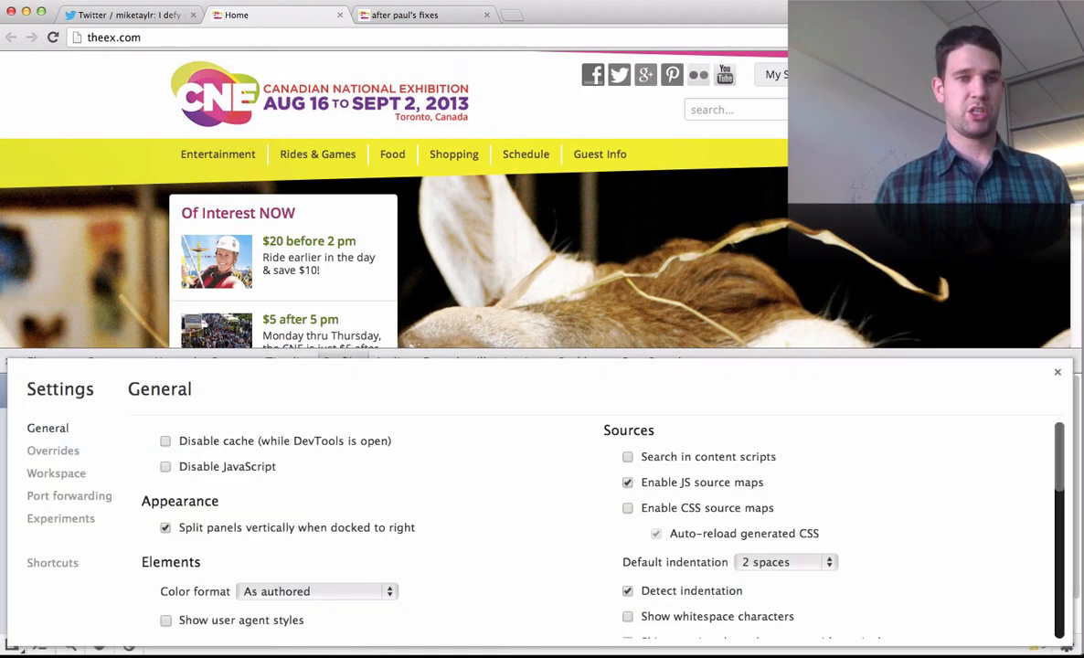
Step: Scroll the Elements tree to div.page-backgrounds.hide-for-small inside section#main
scroll("down", 3)
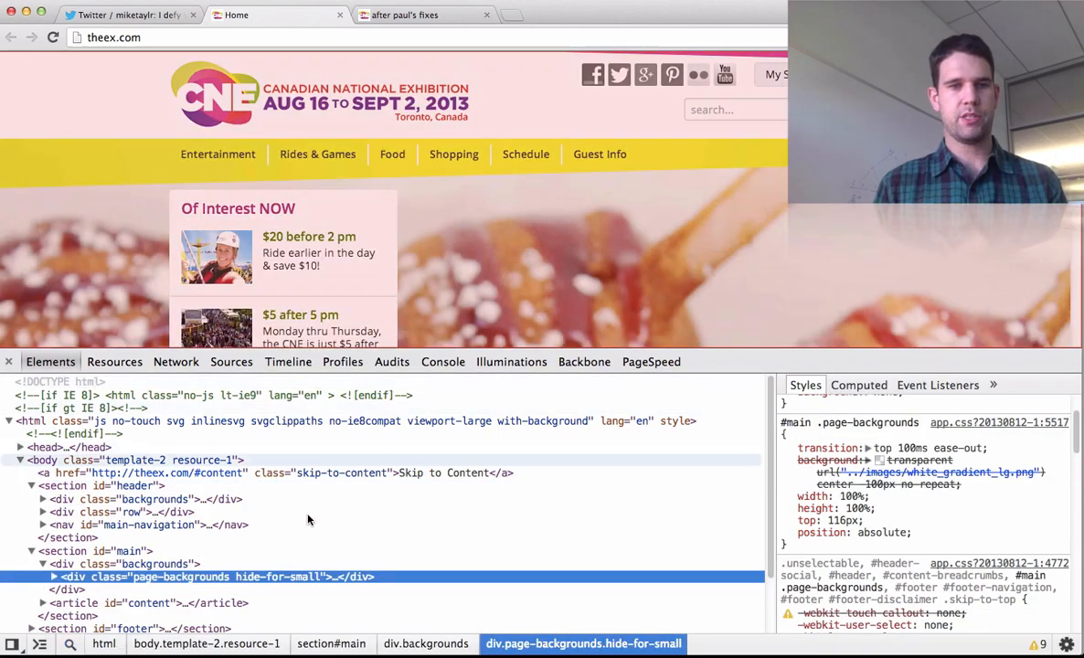
Step: Expand div.page-backgrounds and set a Break on Subtree Modifications breakpoint on it
left_click(54, 577)
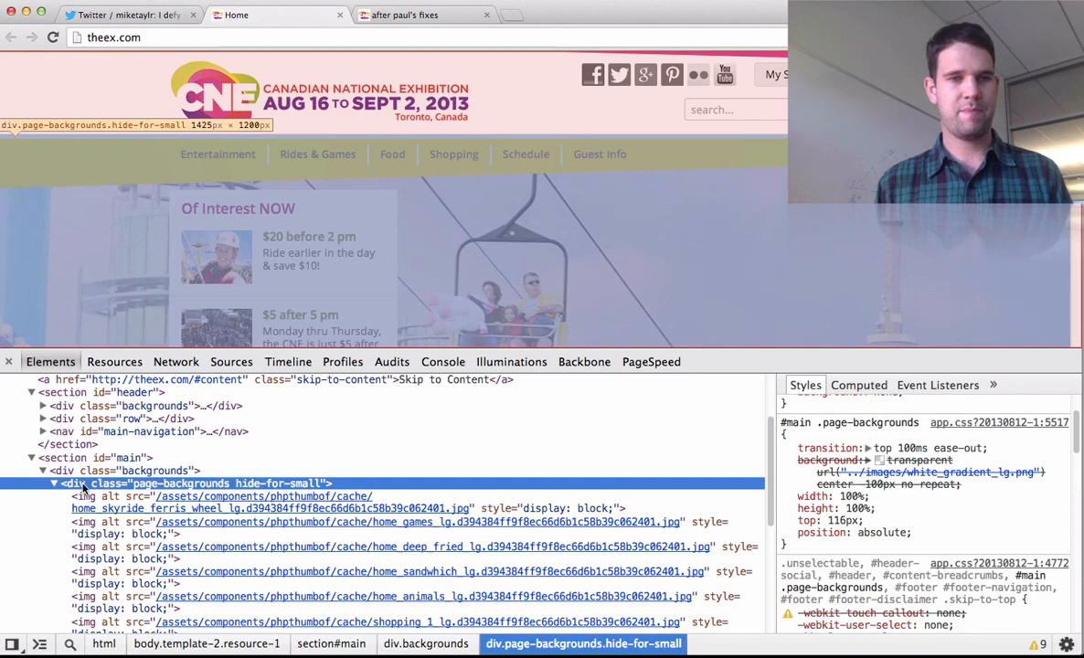
right_click(73, 483)
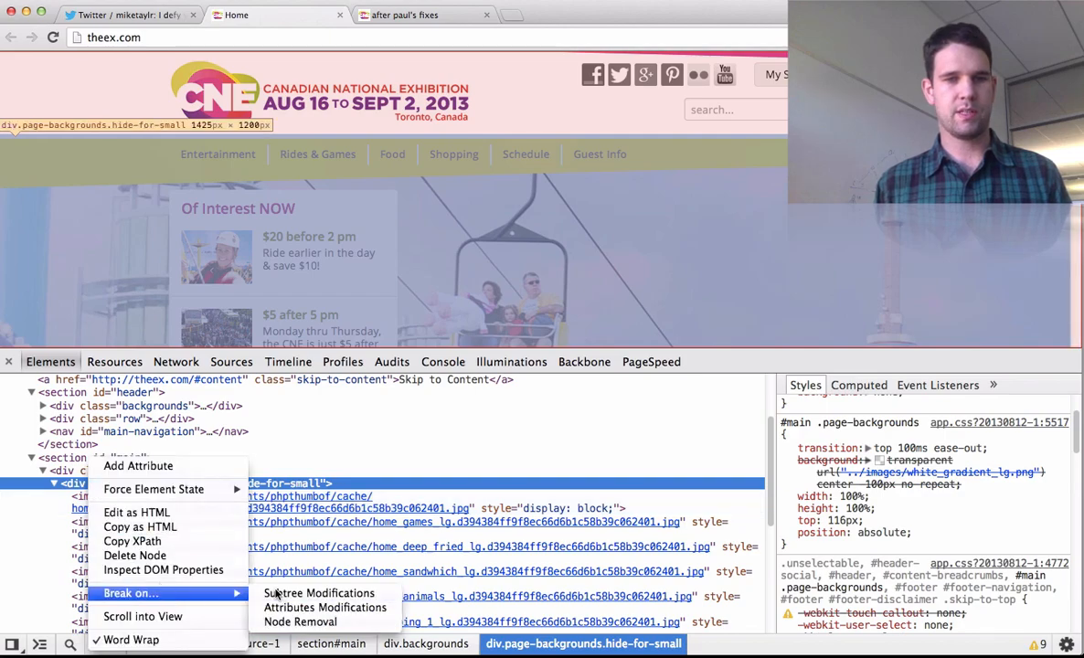
left_click(318, 592)
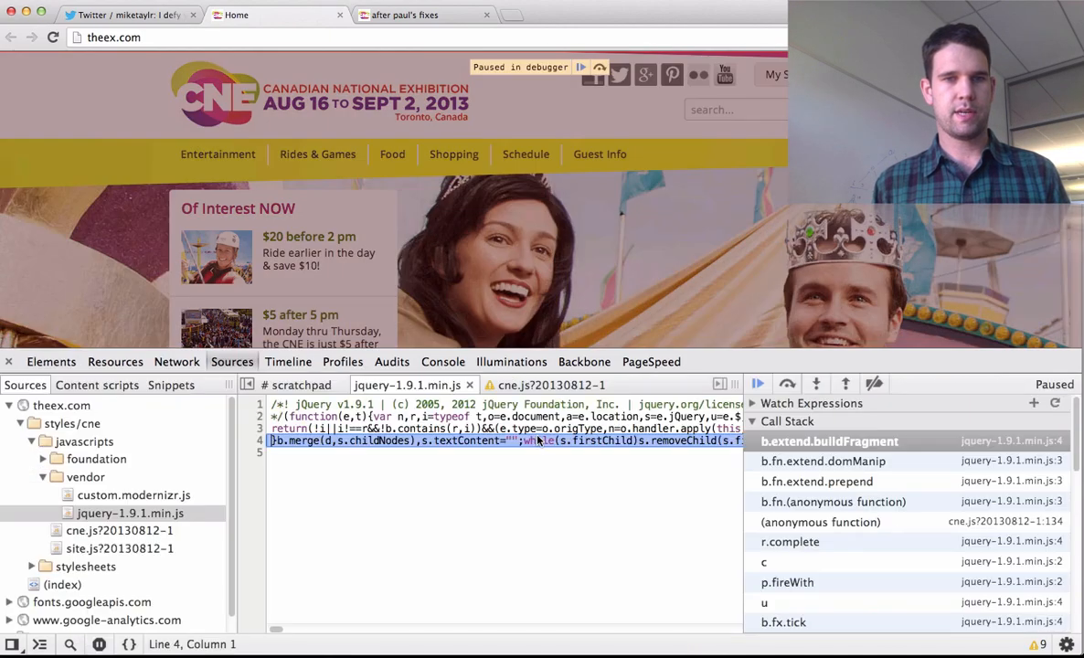
mouse_move(687, 355)
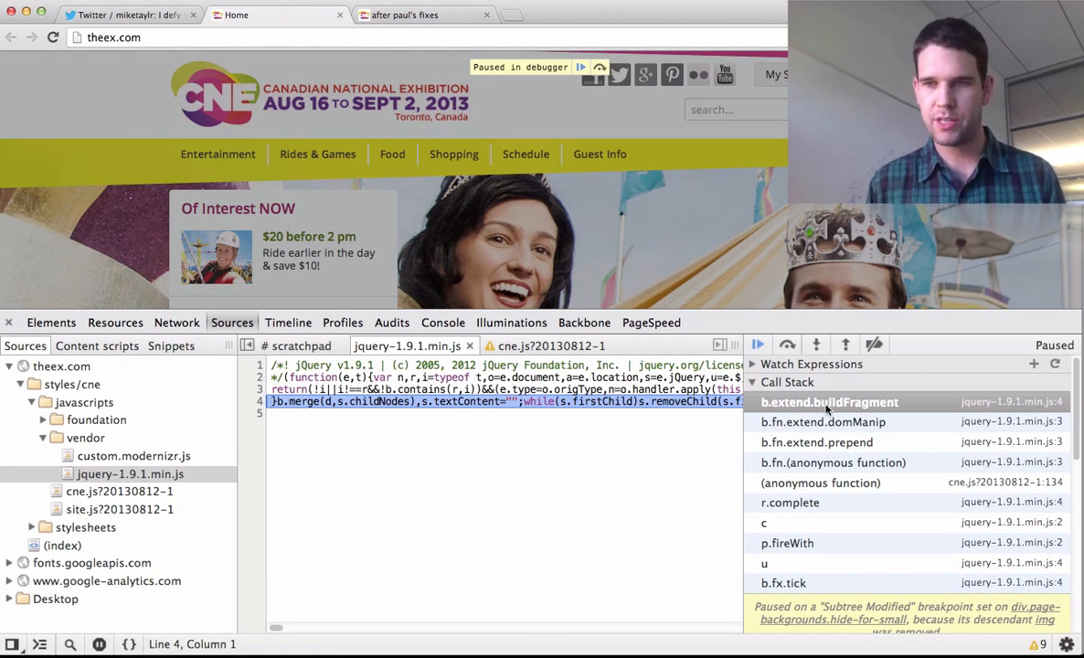
Step: Select the cne.js anonymous frame in the Call Stack to reach rotate() at line 134
left_click(820, 483)
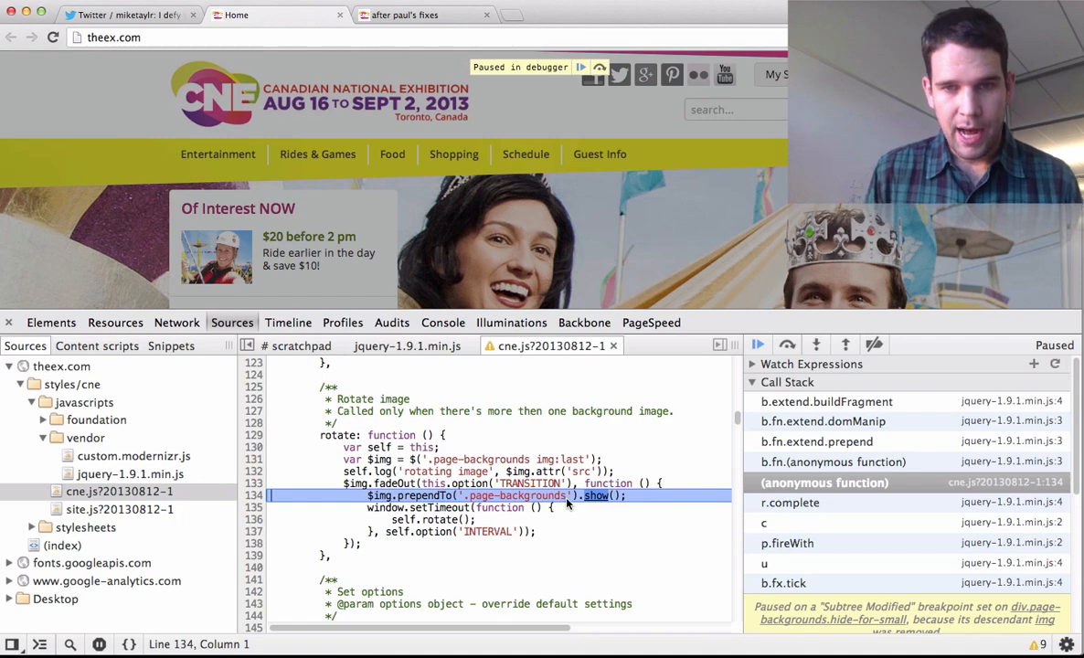
mouse_move(768, 358)
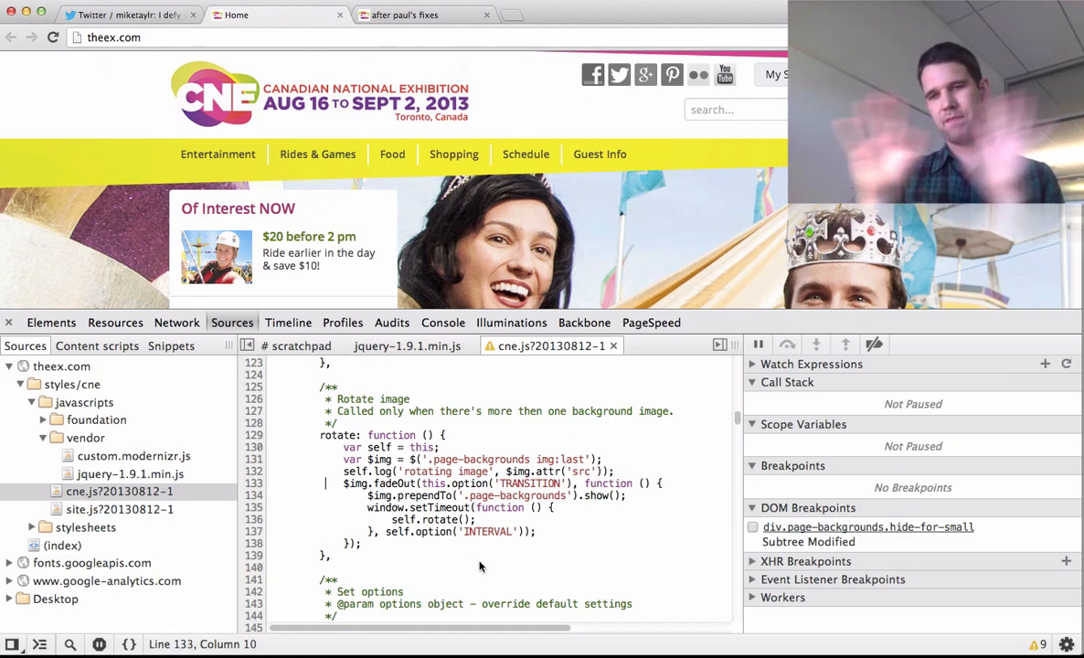
Step: Add document.body.style.backgroundImage = 'url(' + src + ')' to rotate() in cne.js
type("//")
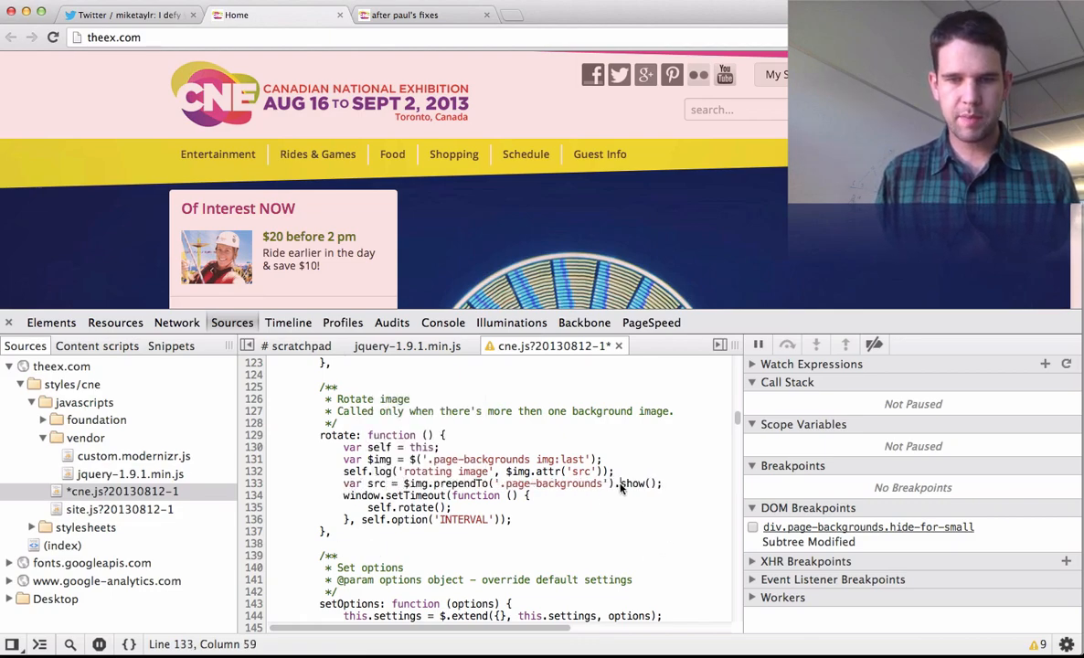
type("attr")
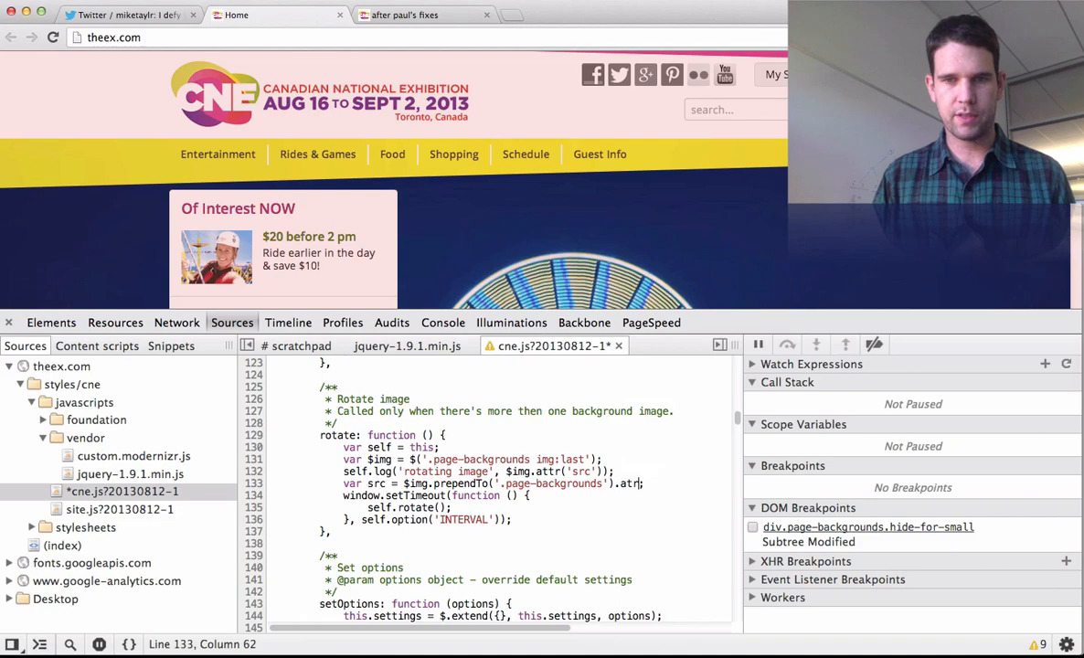
type("'src')")
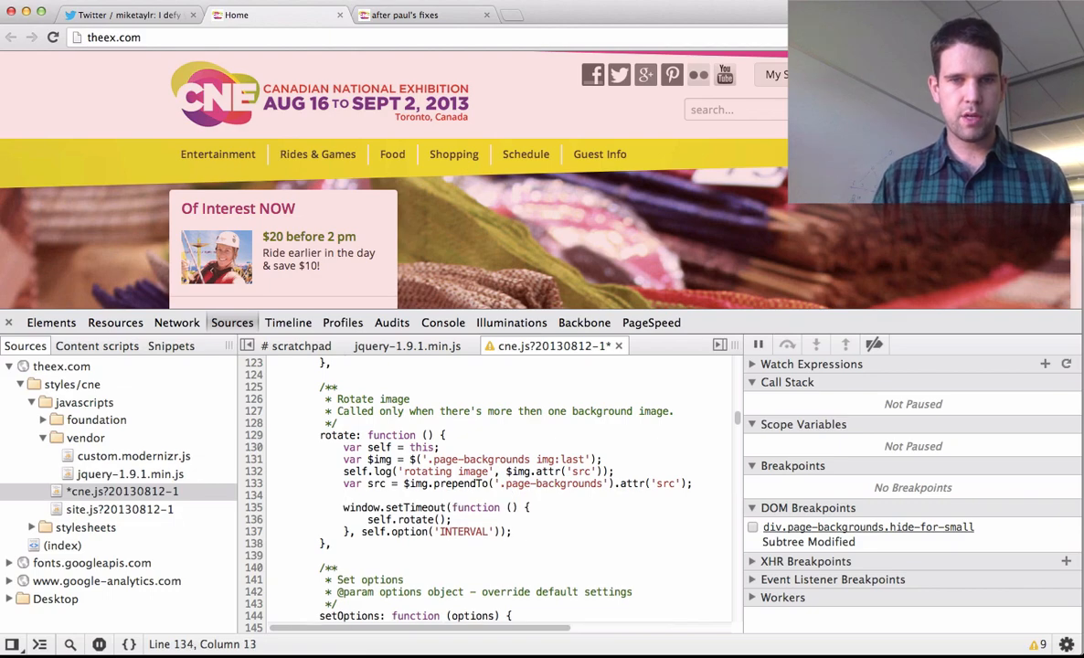
type("body")
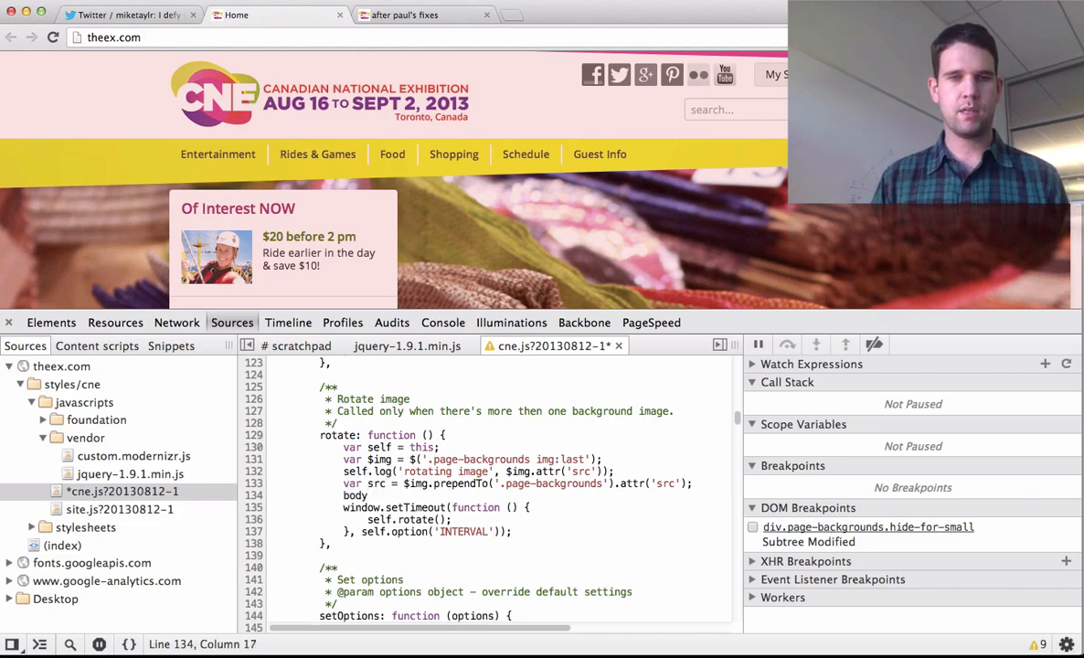
type("document.body")
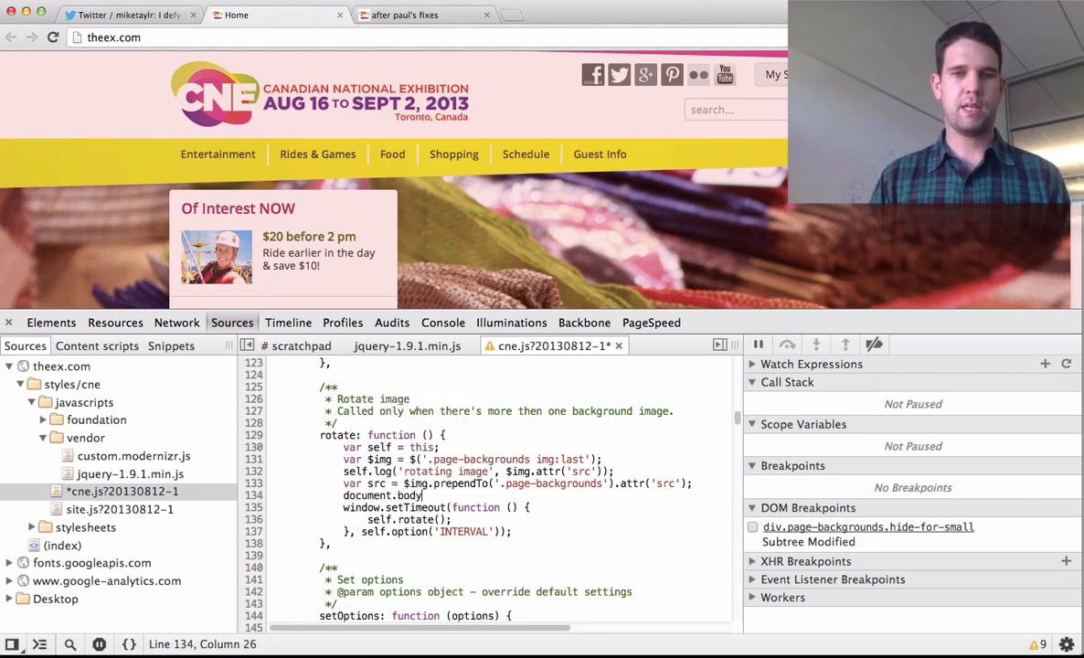
type(".style.backgroundI")
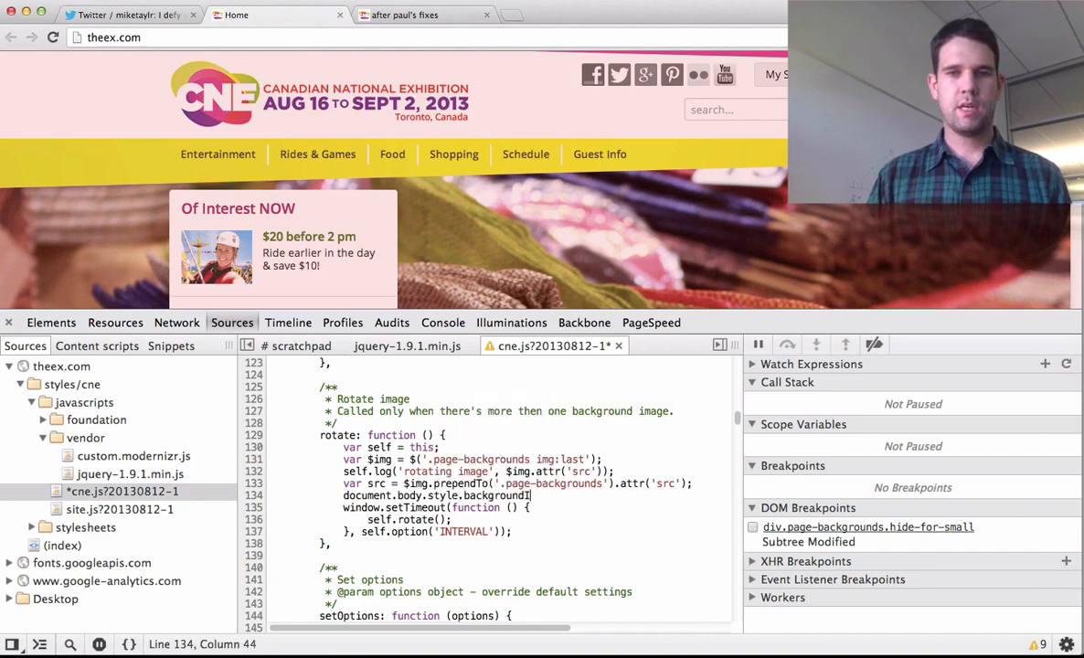
type("Image = 'url'")
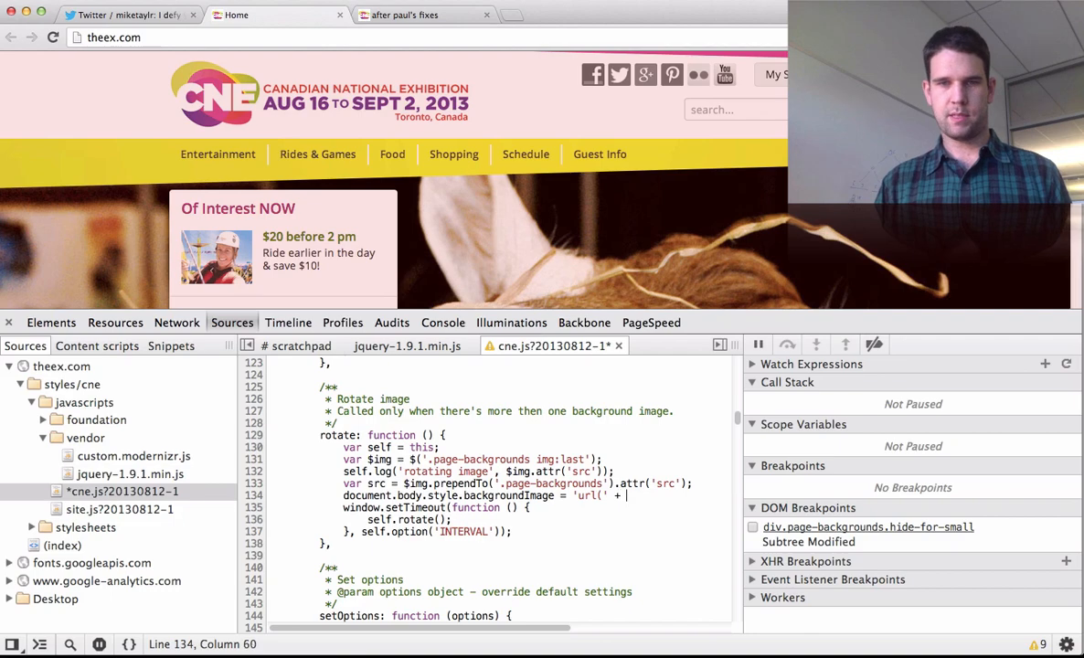
type("src + ')';")
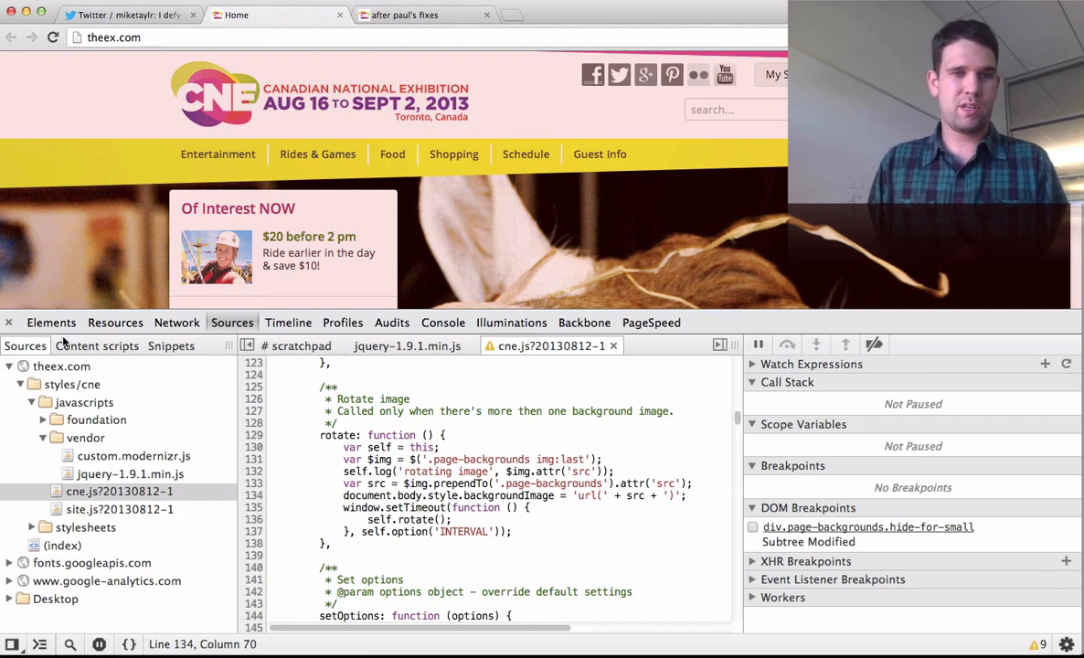
Step: Hide div.backgrounds under section#main and confirm the body's inline background-image
left_click(50, 322)
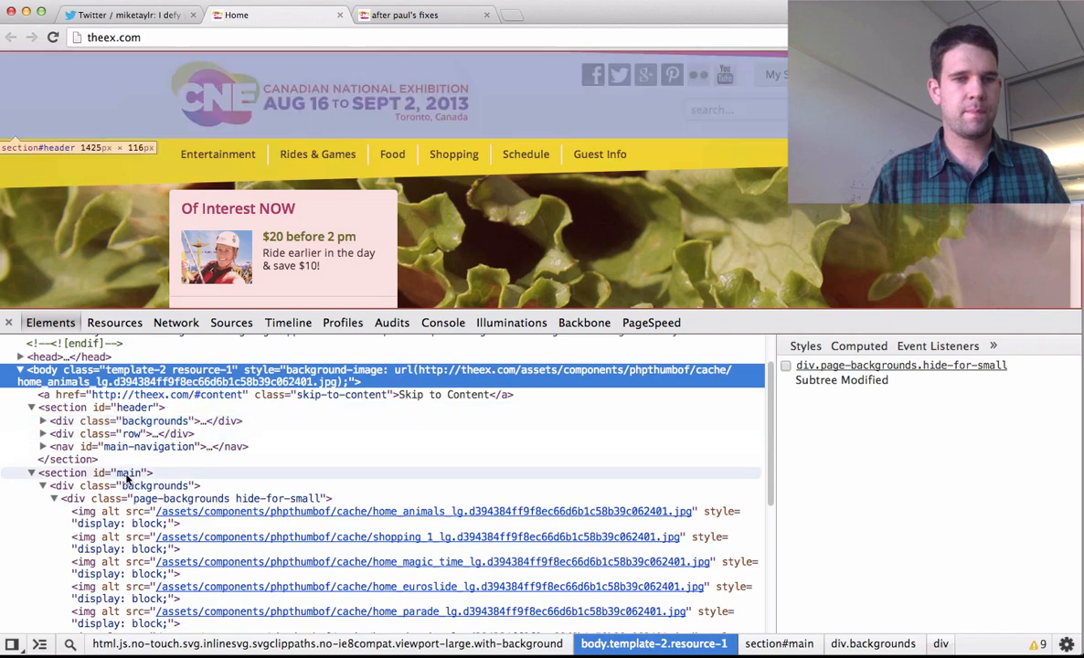
left_click(155, 485)
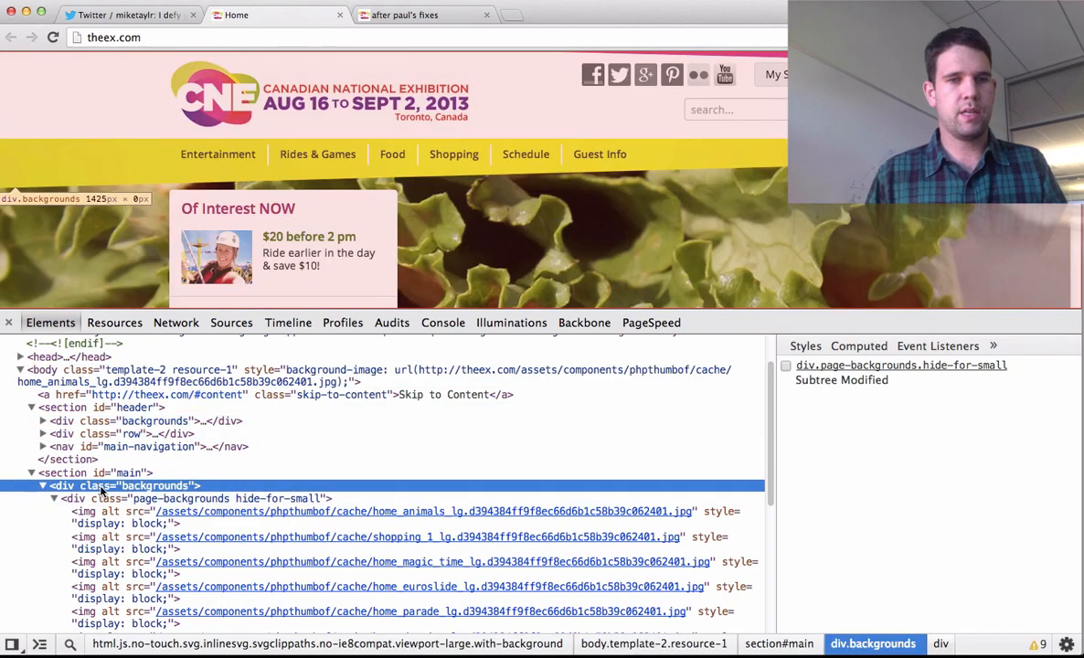
right_click(123, 485)
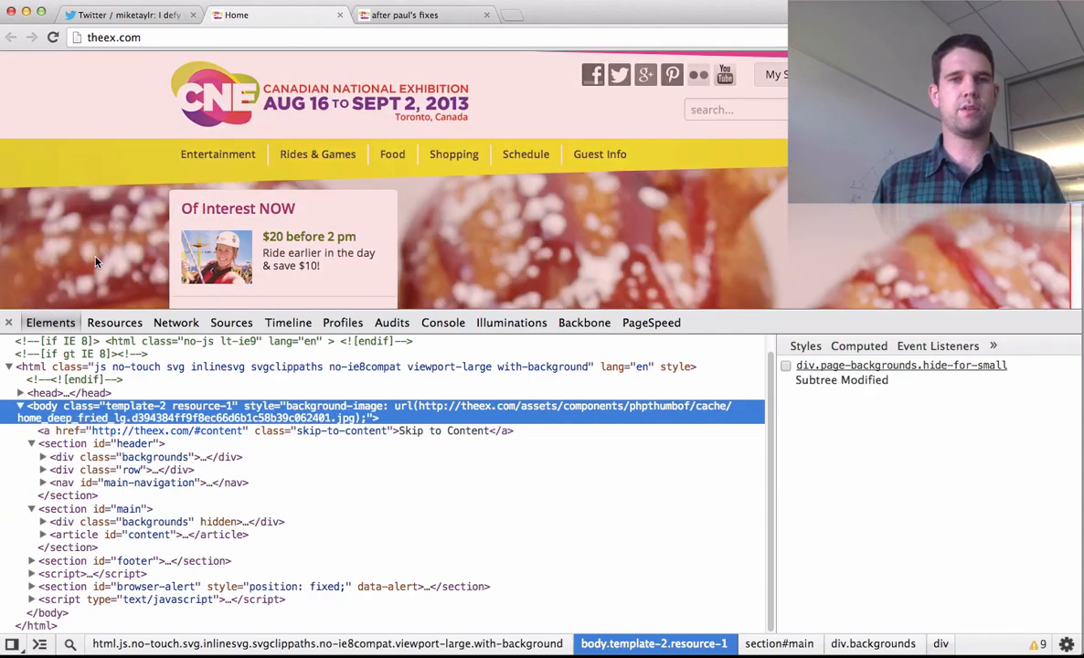
scroll("down", 3)
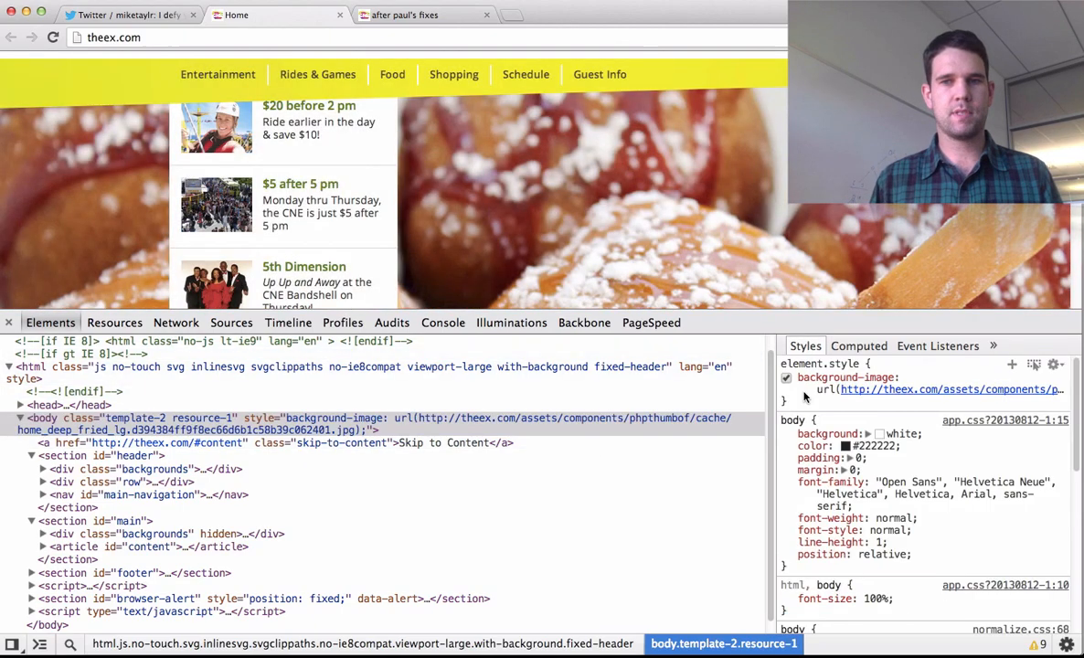
left_click(288, 321)
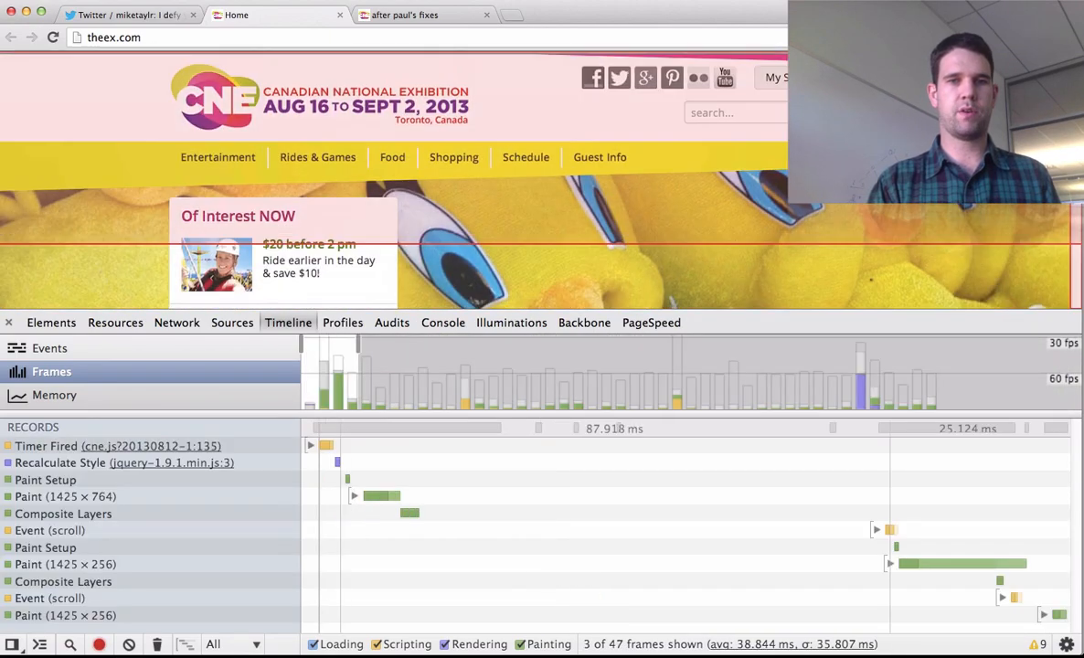
Step: Scroll the page down to the footer while the Timeline records frames
scroll("down", 3)
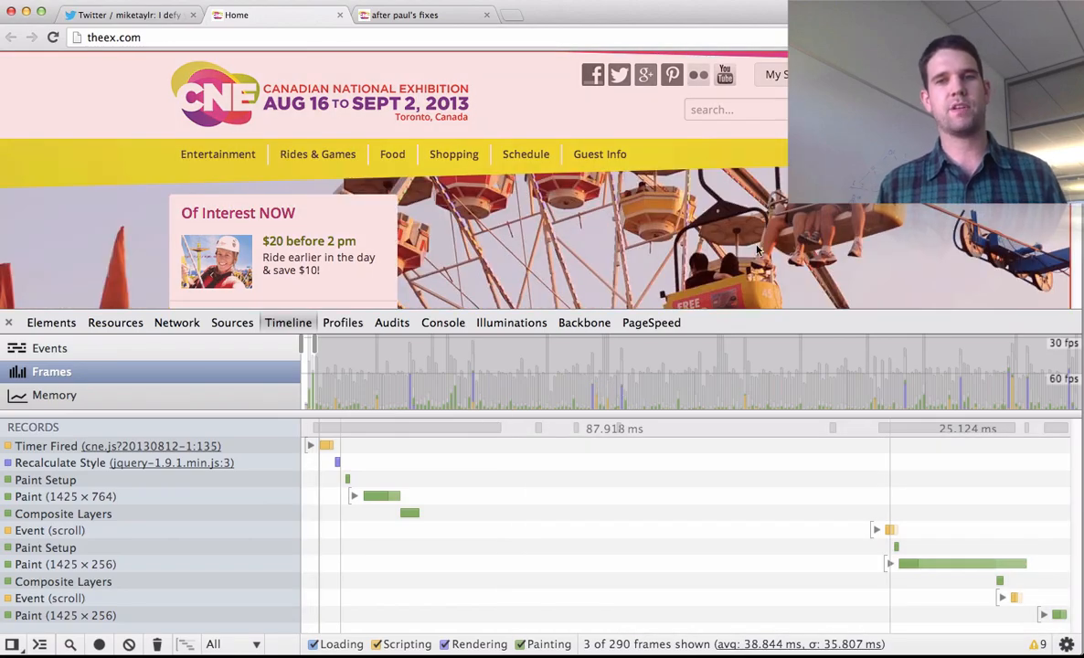
scroll("down", 3)
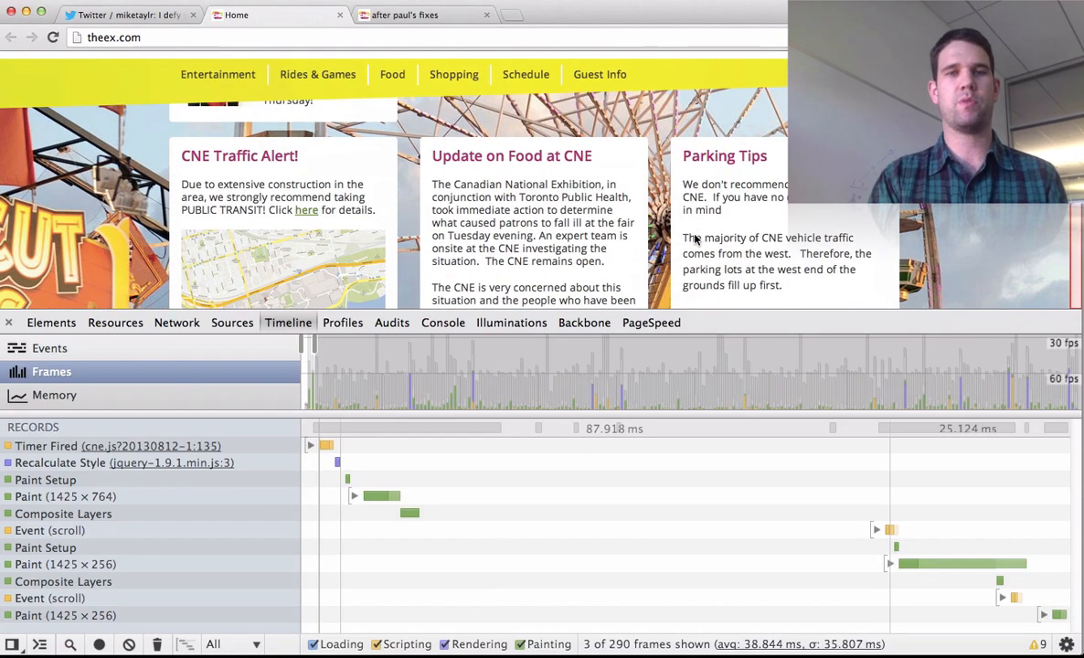
scroll("down", 3)
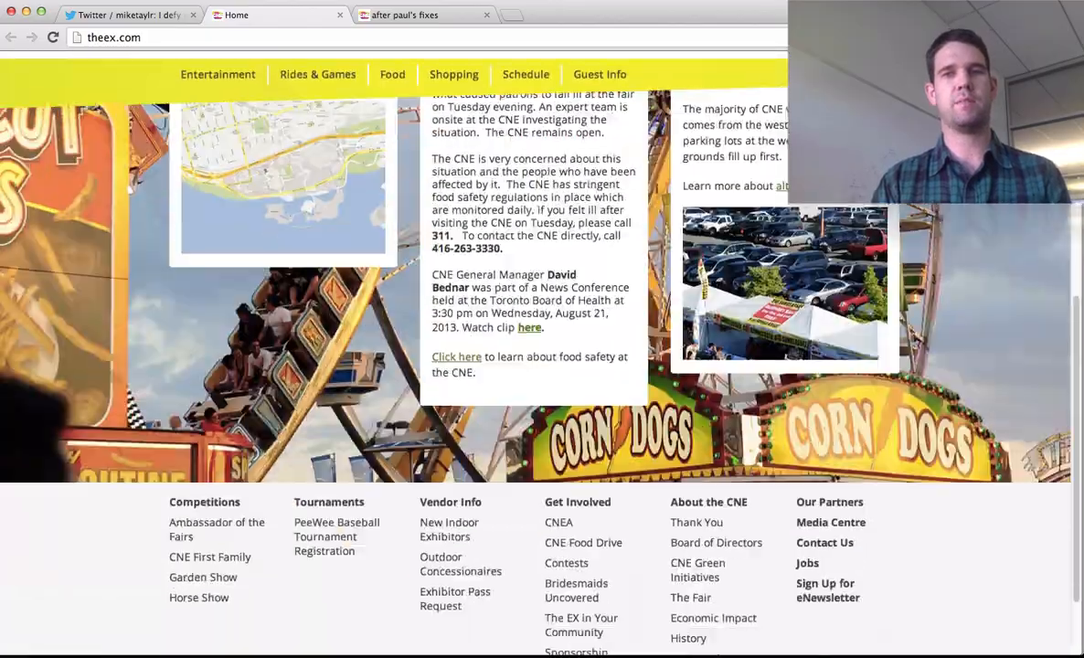
scroll("up", 3)
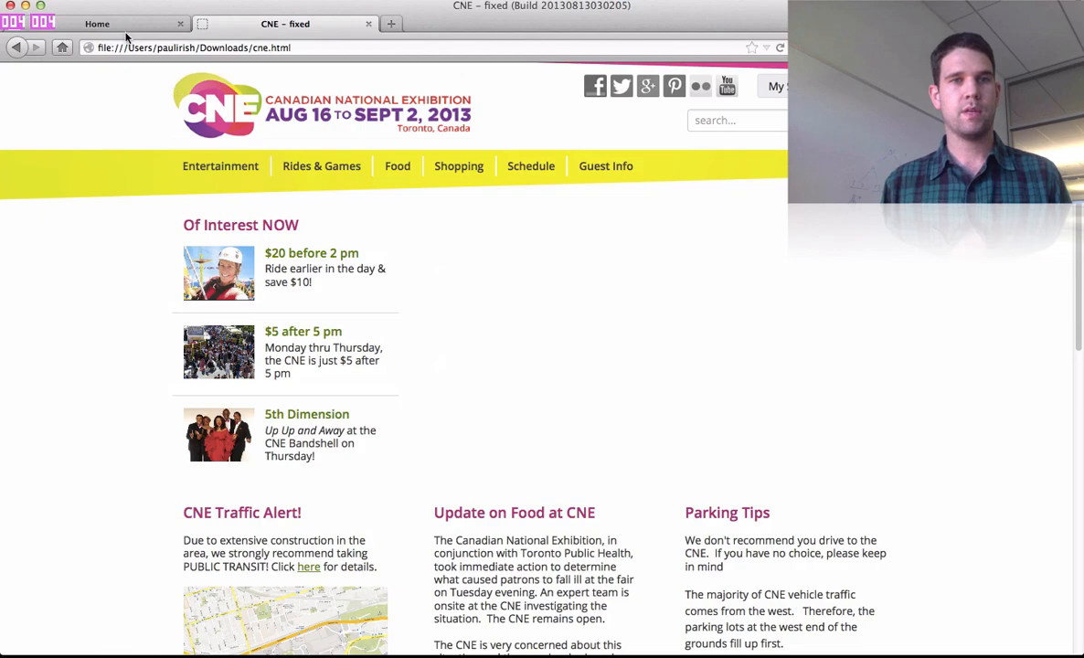
Step: Switch to the live theex.com Home tab and scroll down to the footer and back
left_click(97, 24)
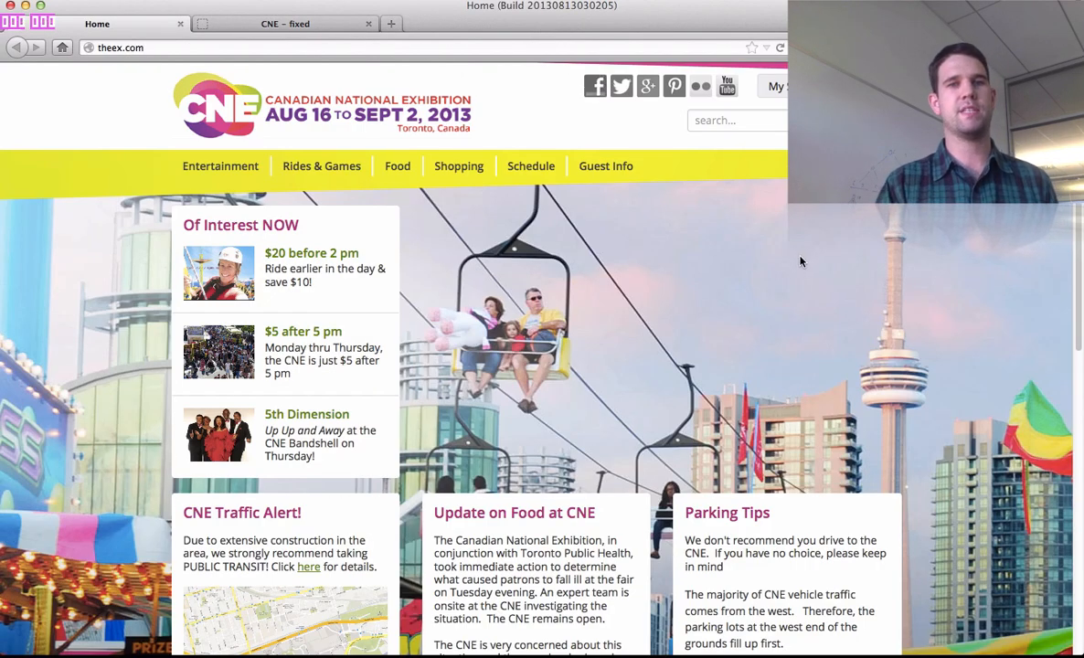
scroll("down", 3)
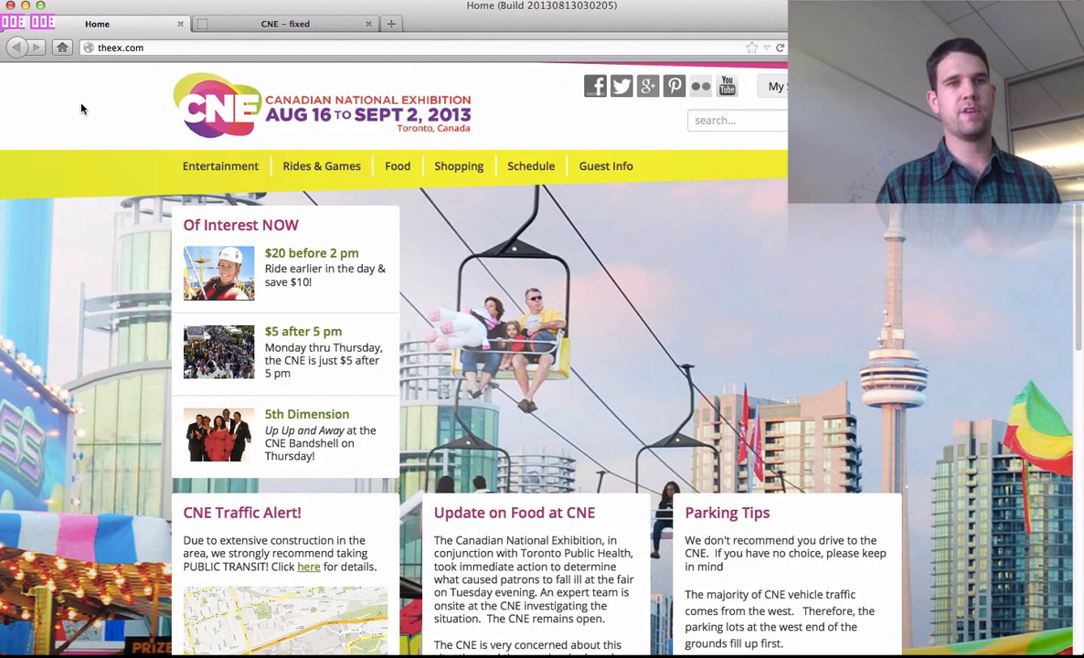
scroll("down", 3)
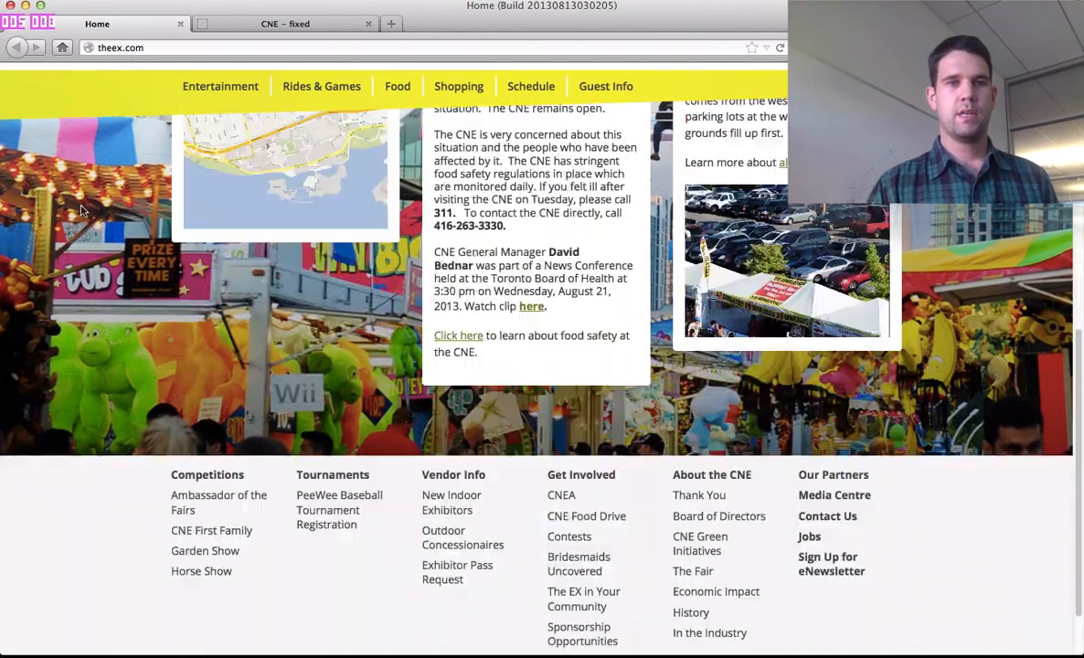
scroll("down", 3)
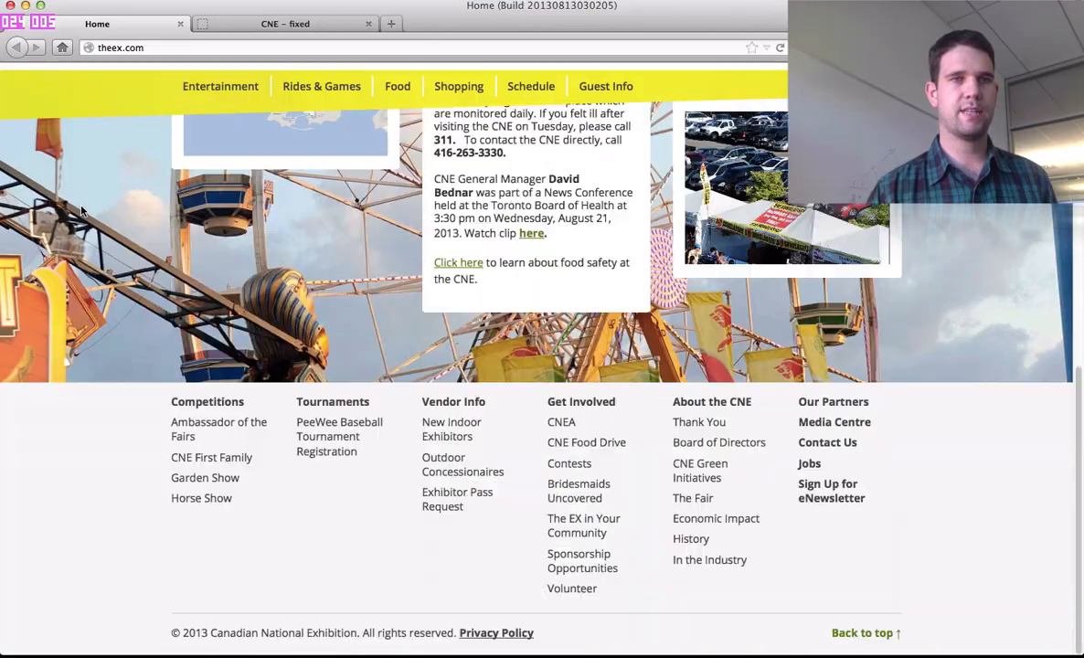
scroll("up", 3)
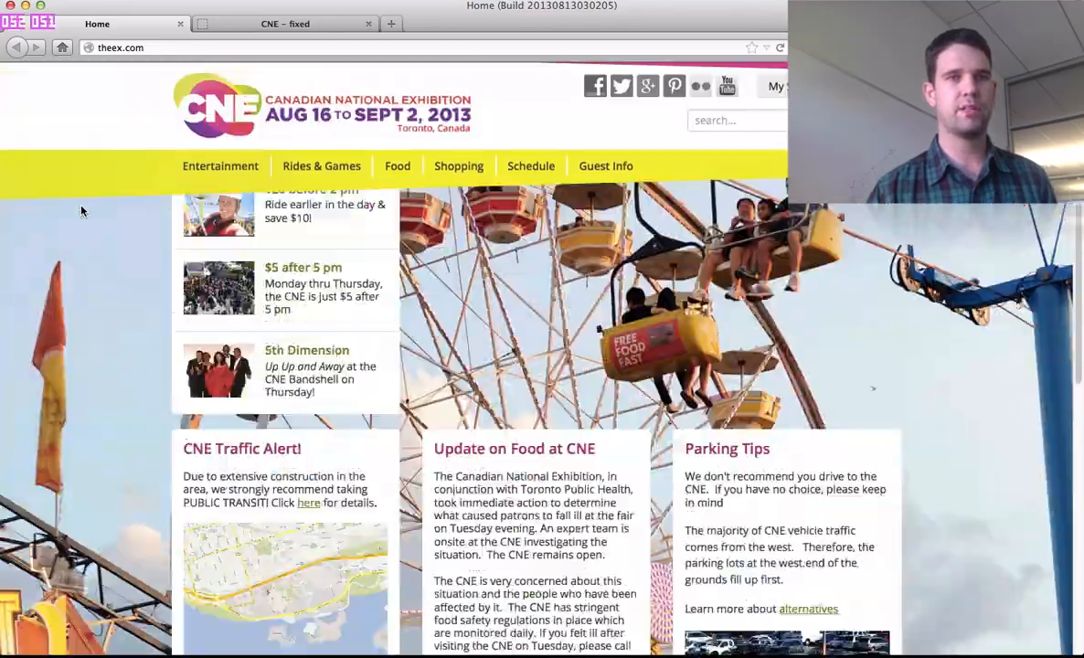
scroll("down", 3)
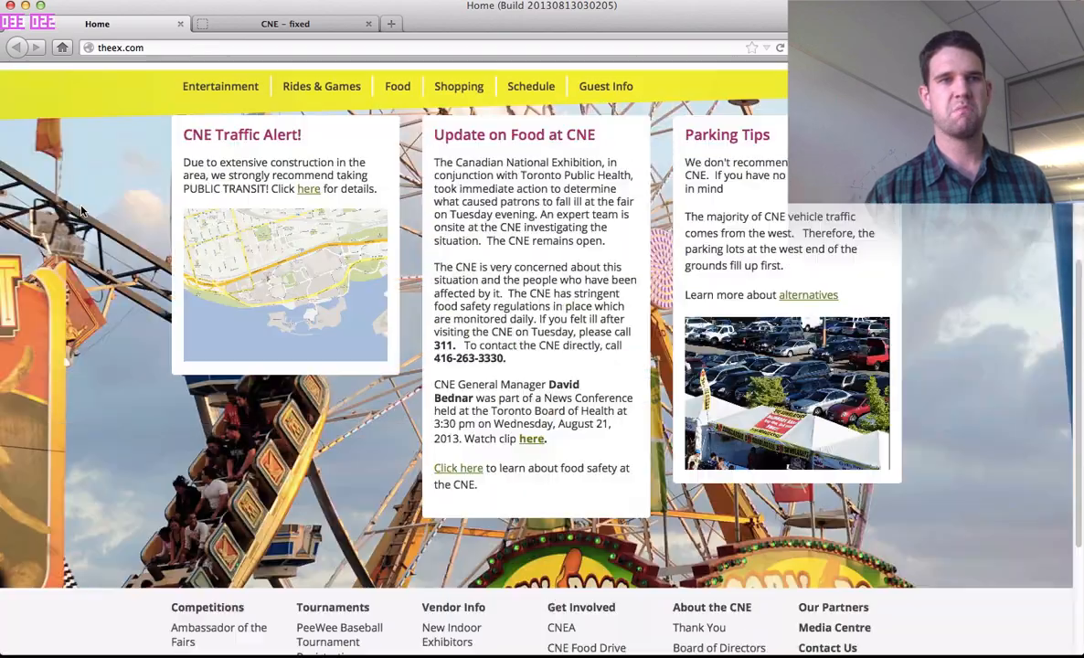
scroll("down", 3)
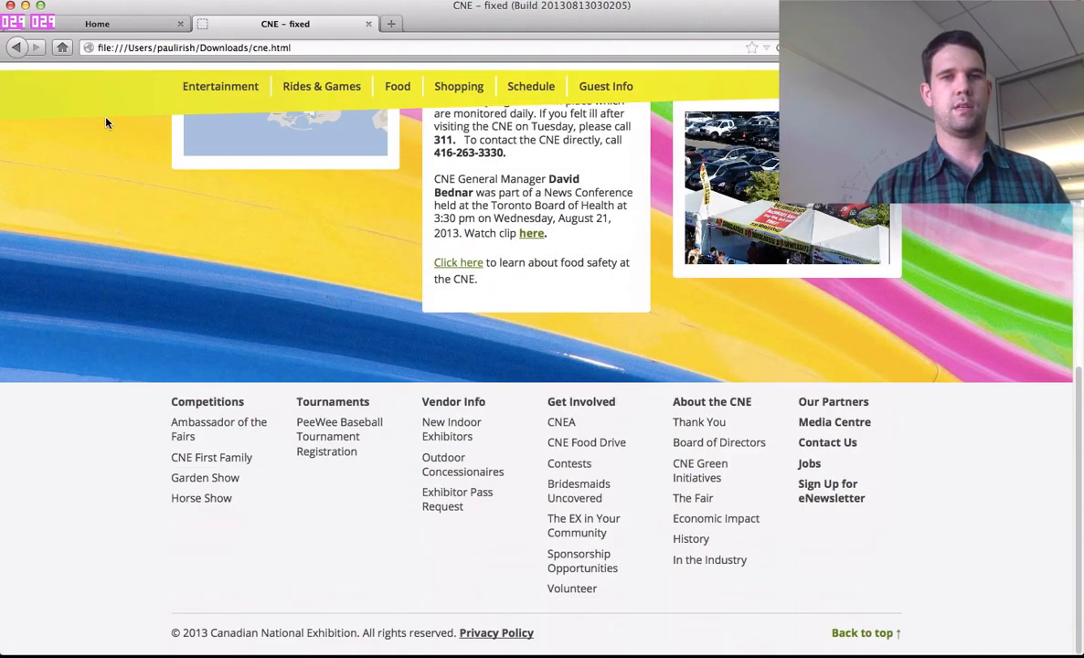
Step: Scroll up and down the 'CNE – fixed' local page to compare smoothness
scroll("up", 3)
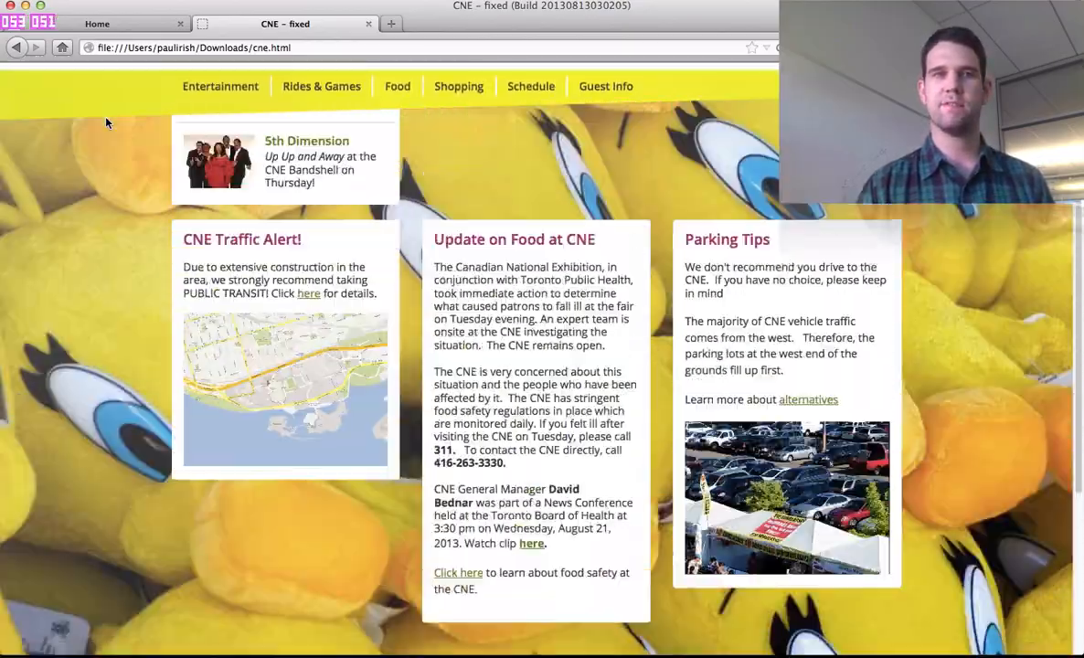
scroll("down", 3)
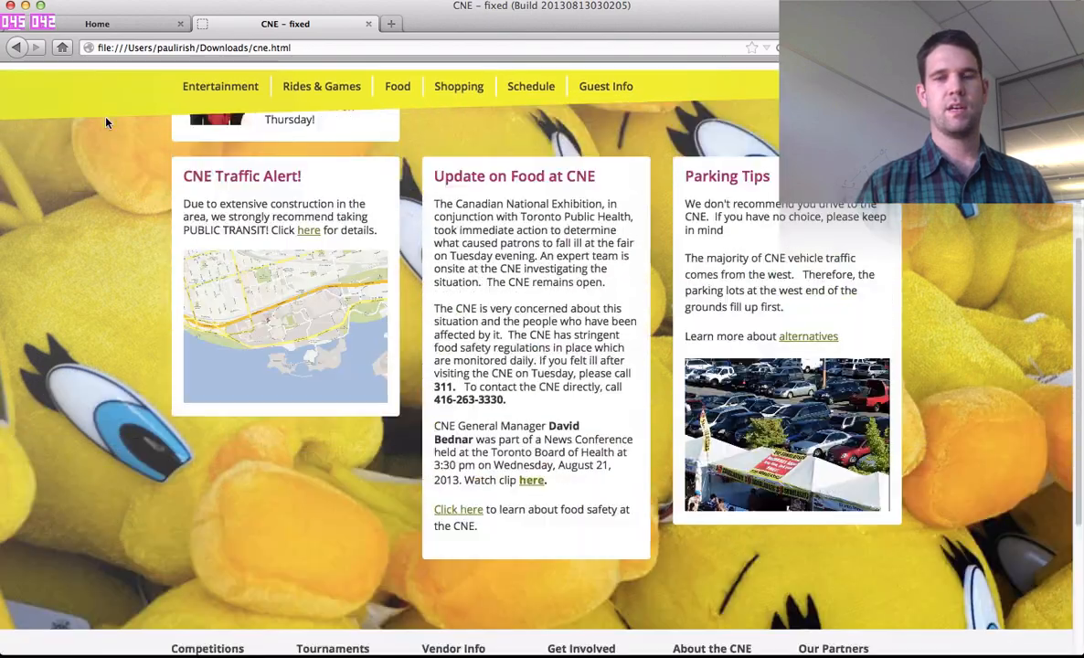